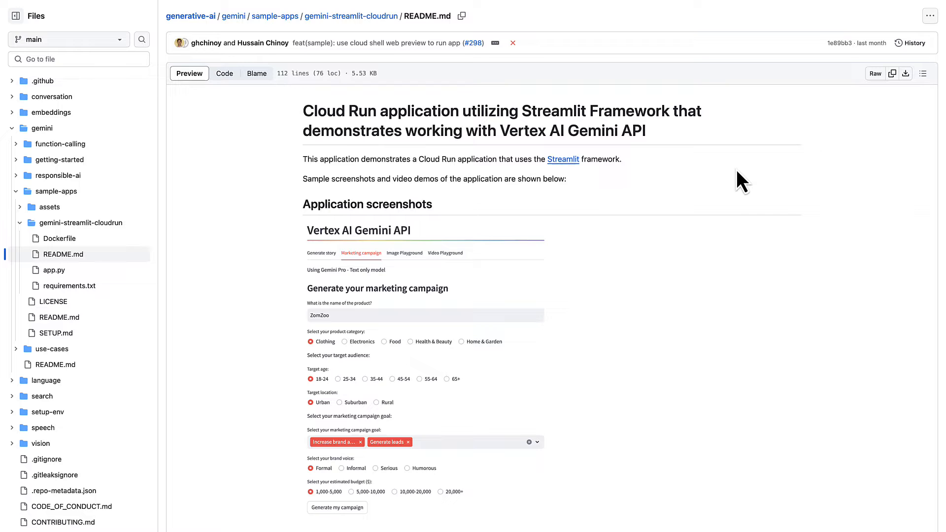
# Step: Bring up the sample-apps SETUP.md setup guide from the repository file tree
pyautogui.scroll(-3)
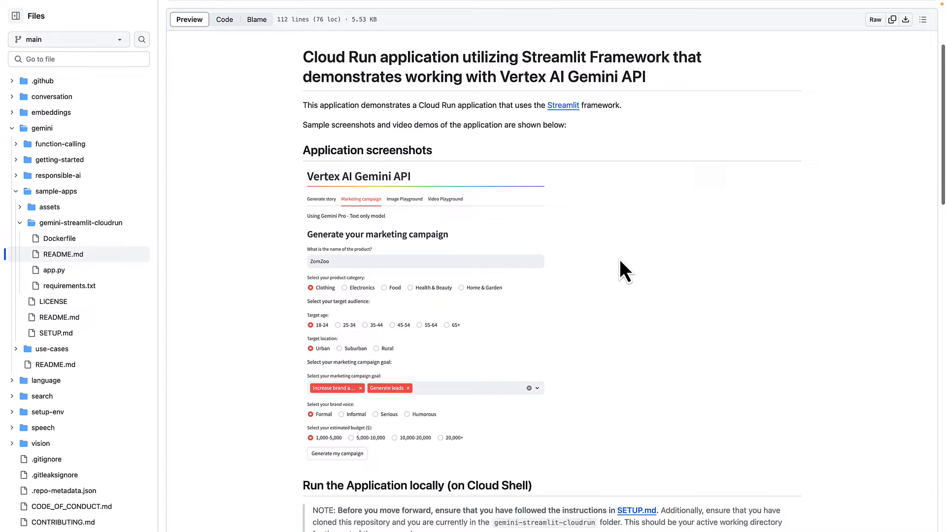
pyautogui.scroll(-3)
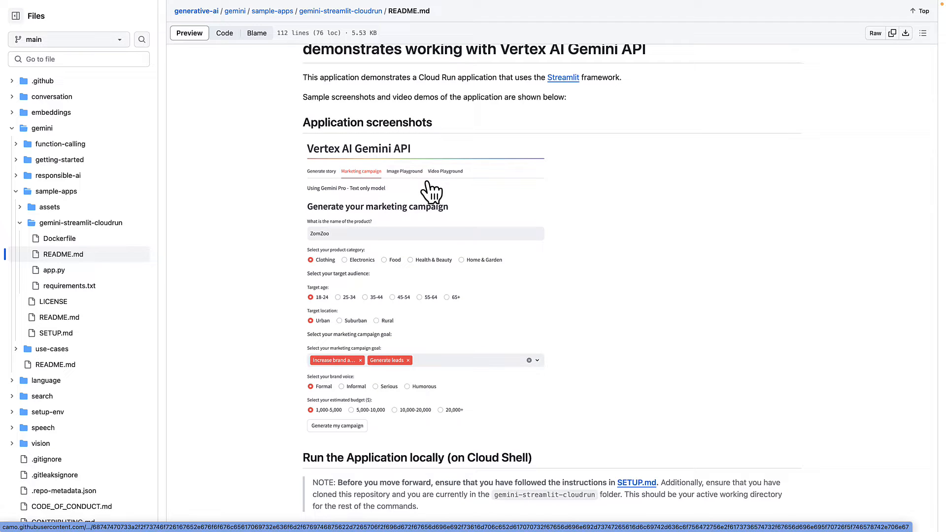
pyautogui.moveTo(510, 193)
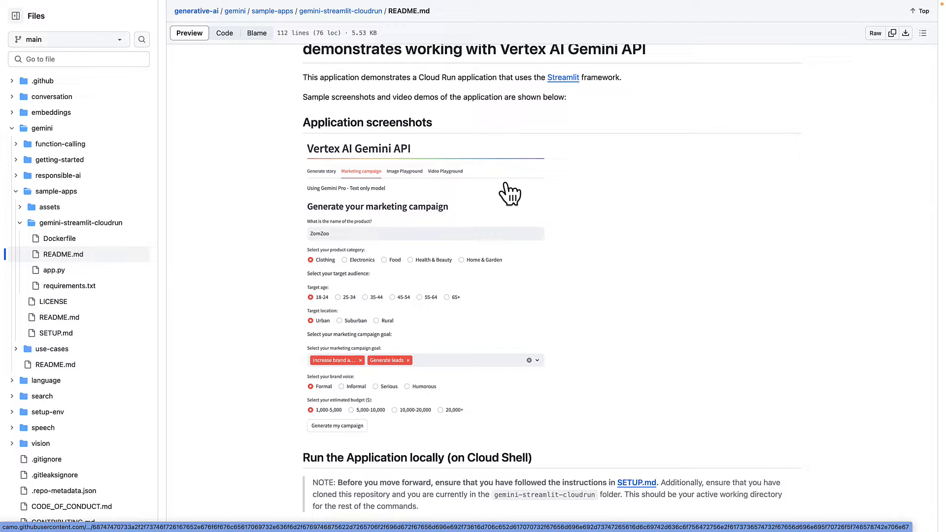
pyautogui.moveTo(663, 205)
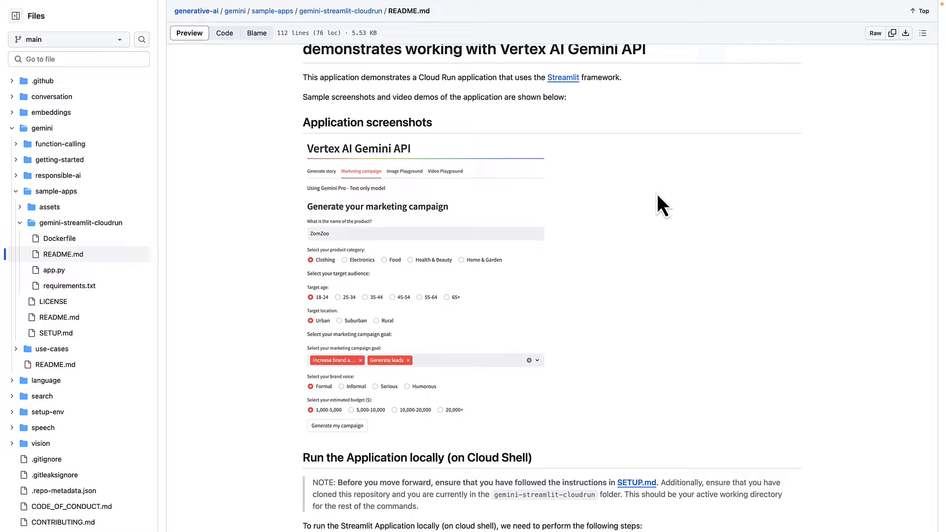
pyautogui.moveTo(697, 211)
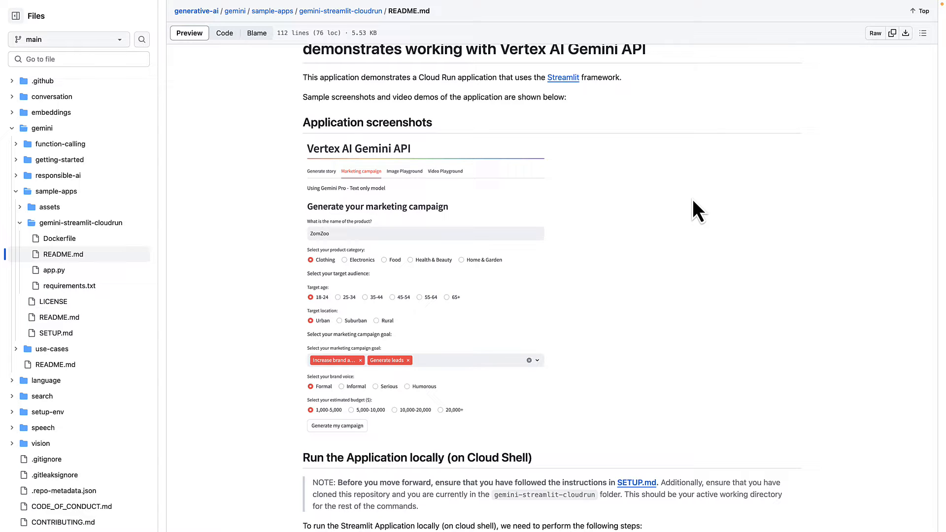
pyautogui.moveTo(704, 219)
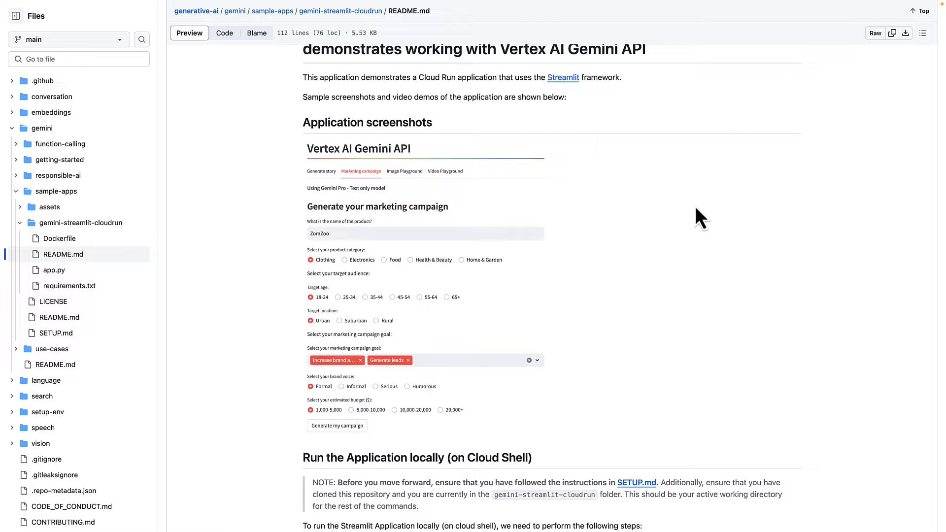
pyautogui.click(56, 332)
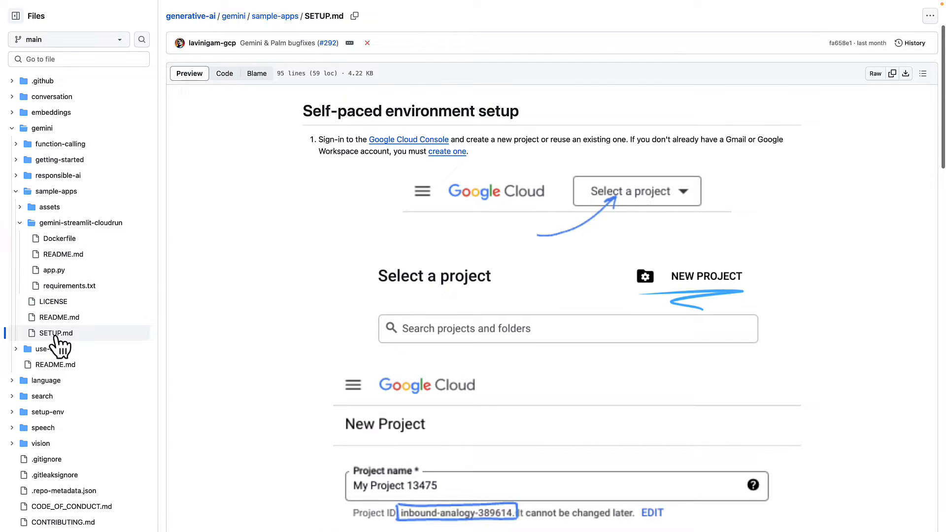
# Step: Read down SETUP.md to its Enable APIs and Clone the Repository sections
pyautogui.scroll(-3)
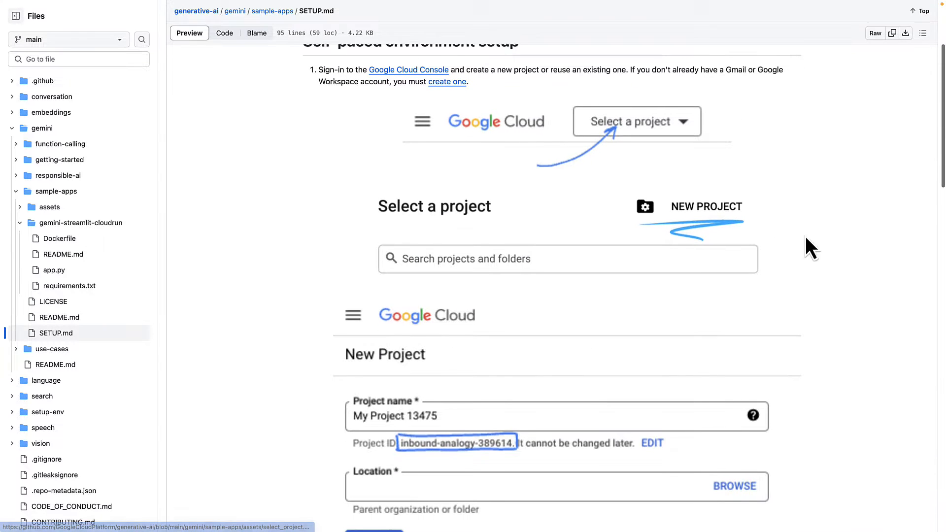
pyautogui.scroll(-3)
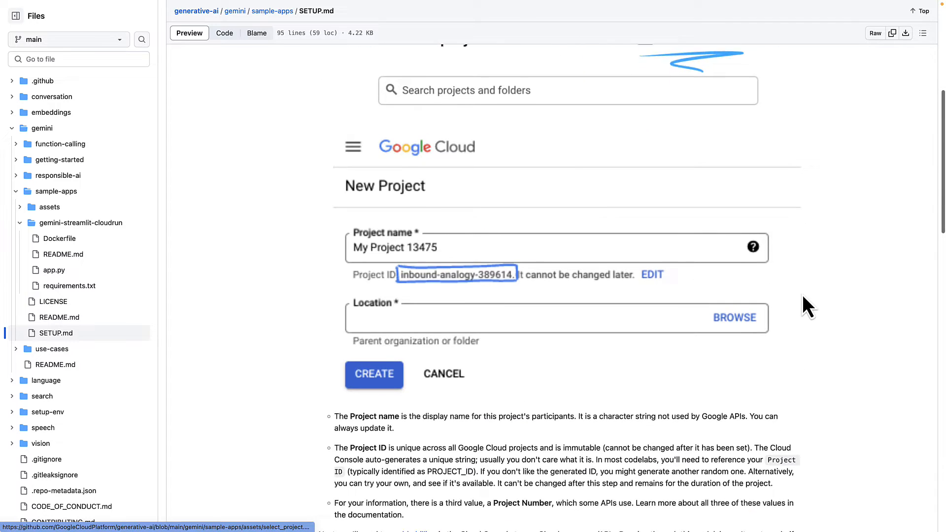
pyautogui.scroll(-3)
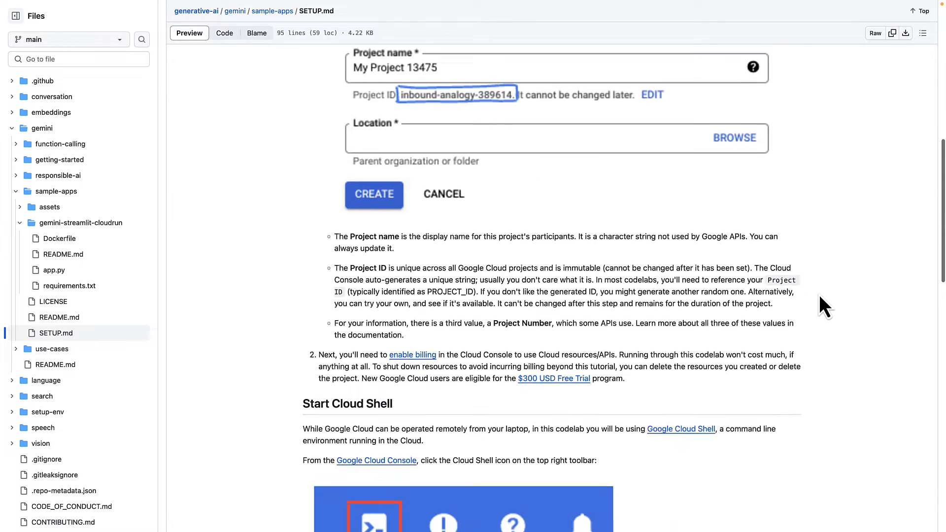
pyautogui.scroll(-3)
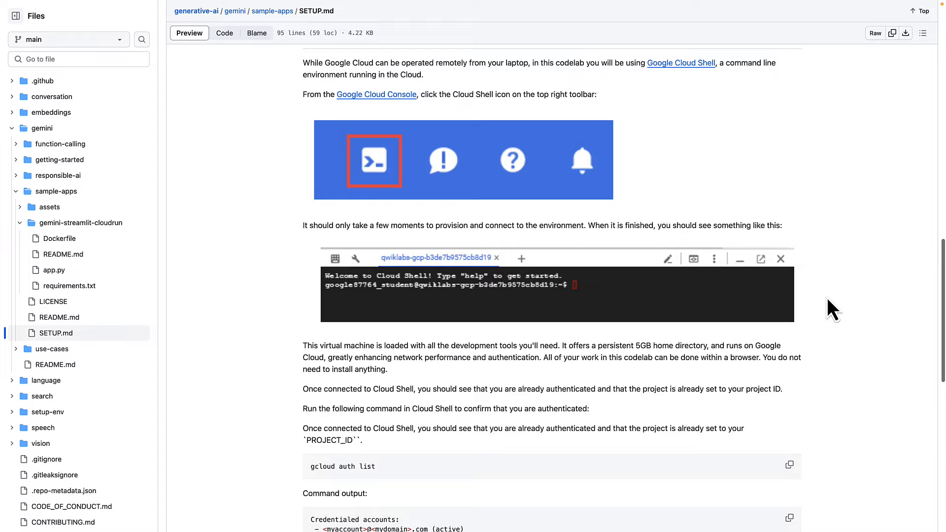
pyautogui.scroll(-3)
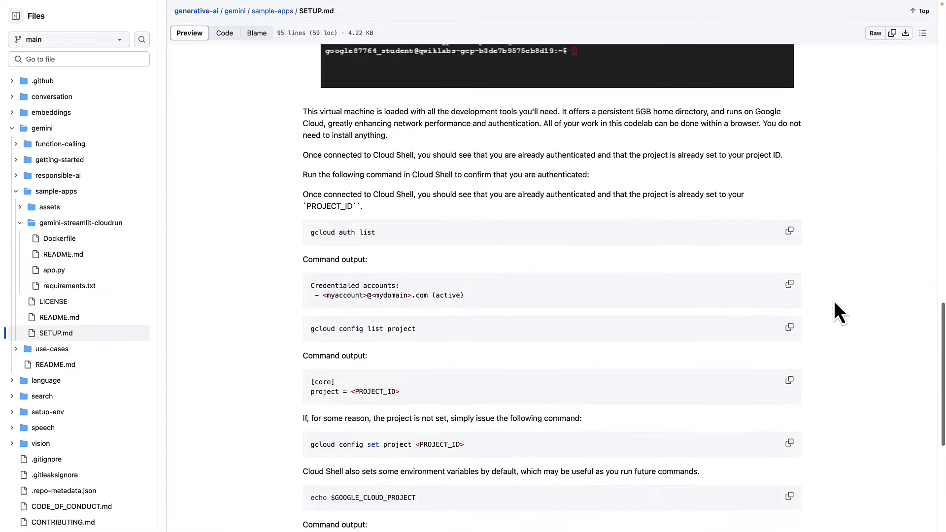
pyautogui.scroll(-3)
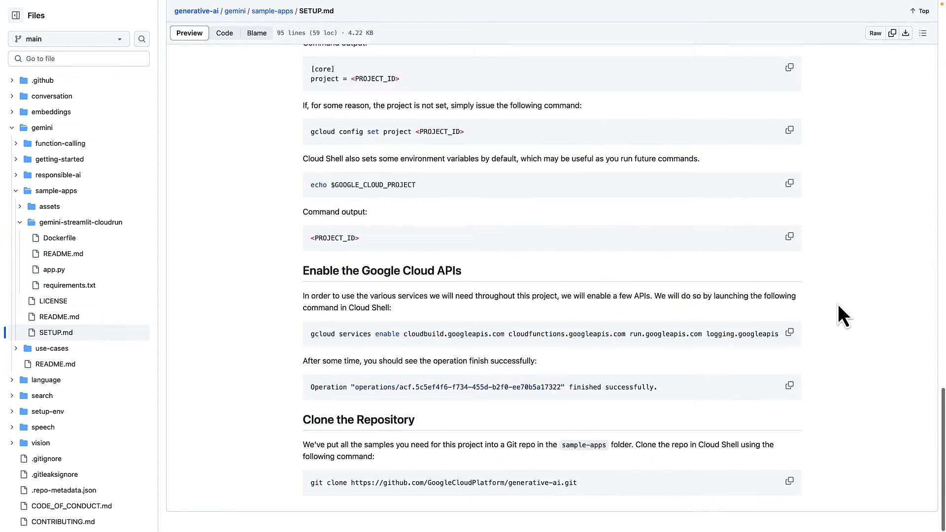
pyautogui.moveTo(613, 326)
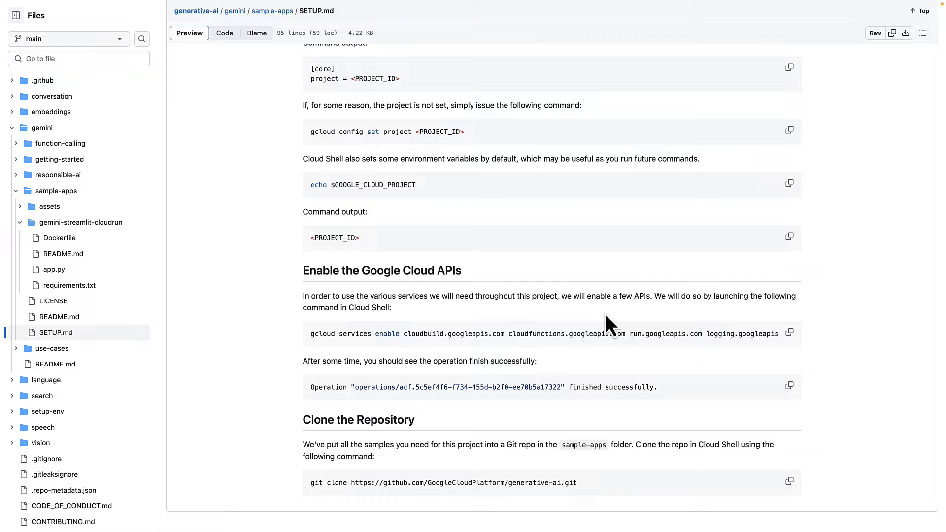
pyautogui.moveTo(796, 346)
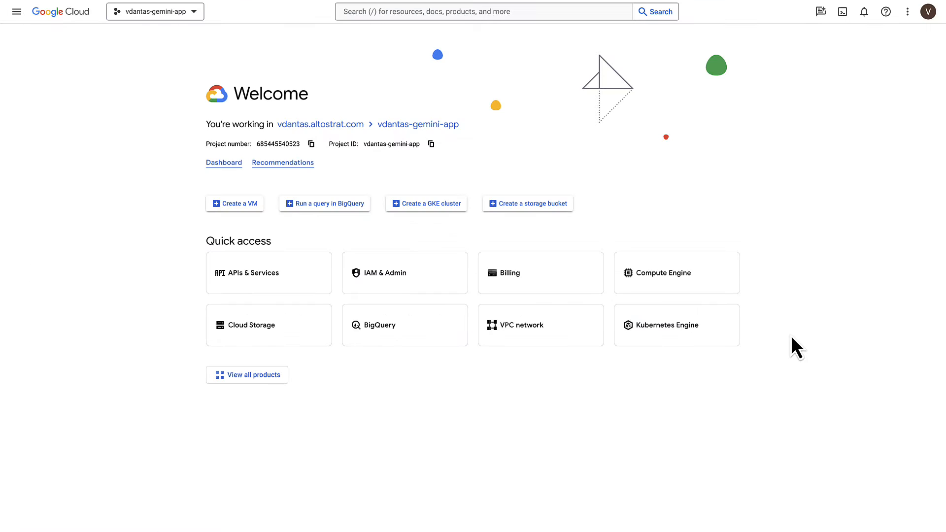
pyautogui.moveTo(843, 12)
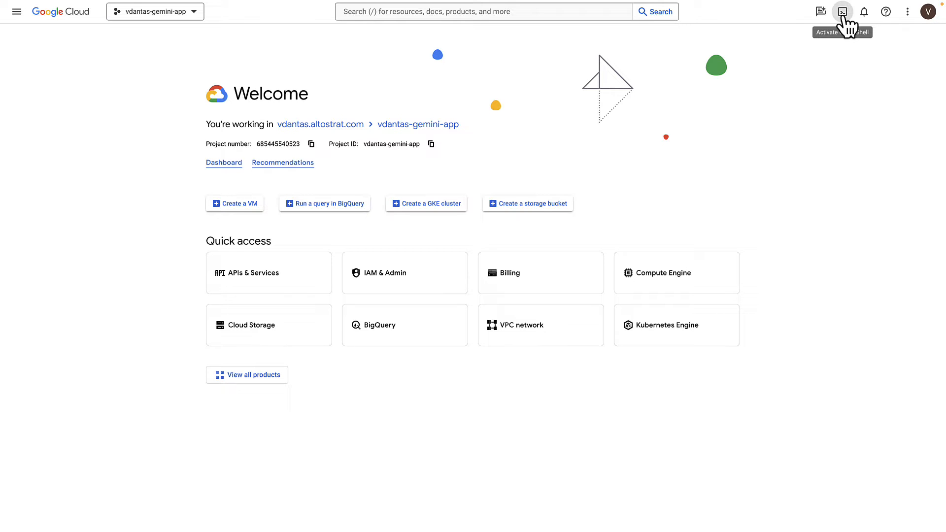
# Step: Start Cloud Shell and run gcloud services enable for Cloud Build, Functions, Run, logging, storage and AI Platform
pyautogui.click(842, 12)
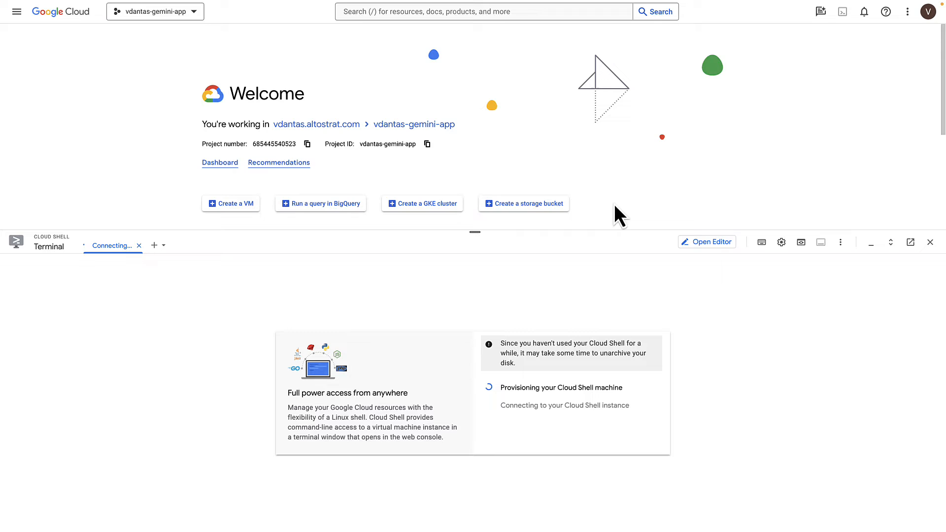
pyautogui.moveTo(629, 202)
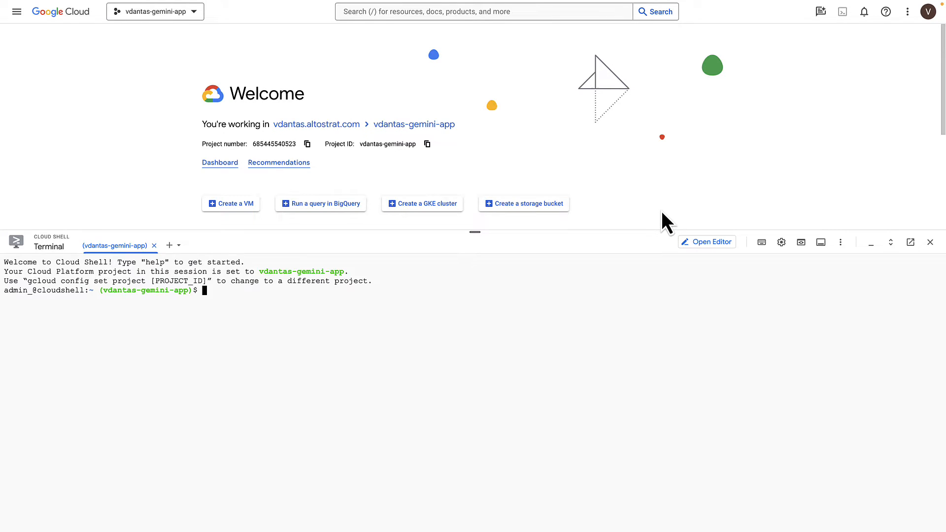
pyautogui.moveTo(533, 297)
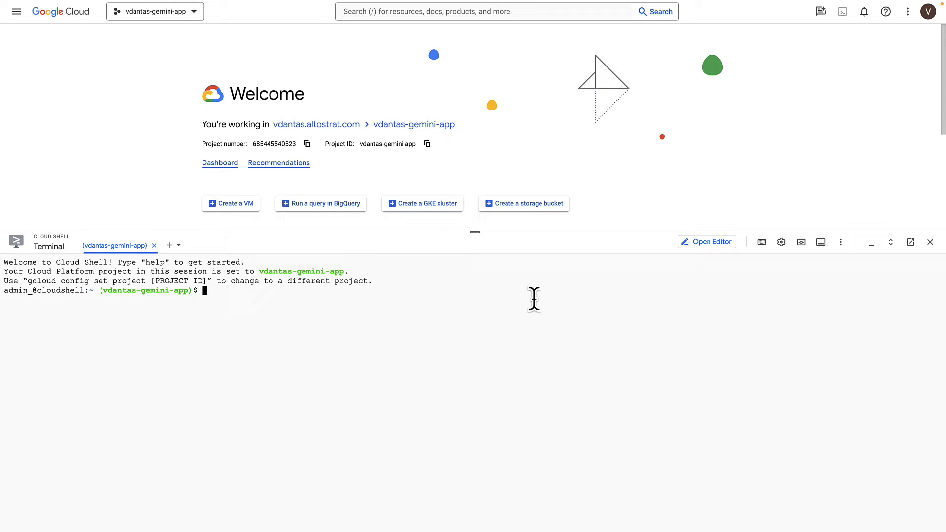
pyautogui.write('gcloud services enable cloudbuild.googleapis.com cloudfunctions.googleapis.com run.googleapis.com logging.googleapis.com storage-component.googleapis.com aiplatform.googleapis.com')
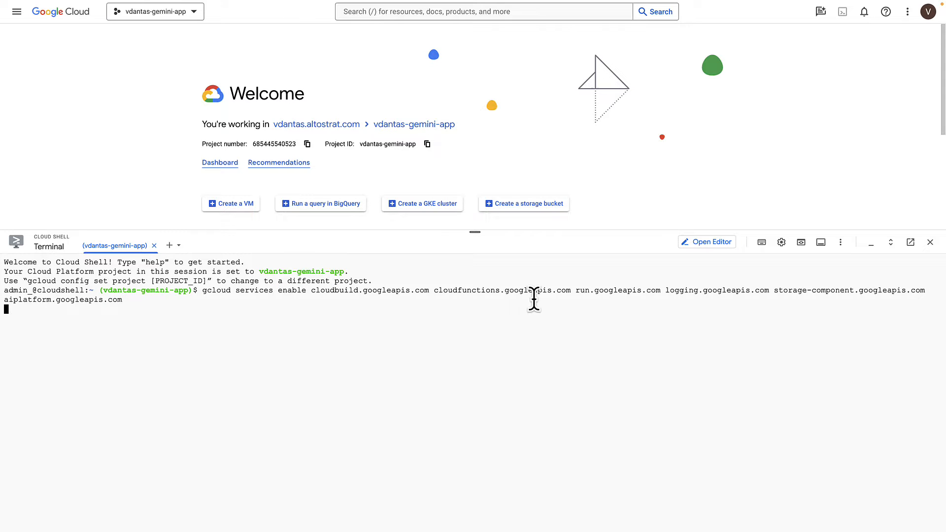
pyautogui.press('Return')
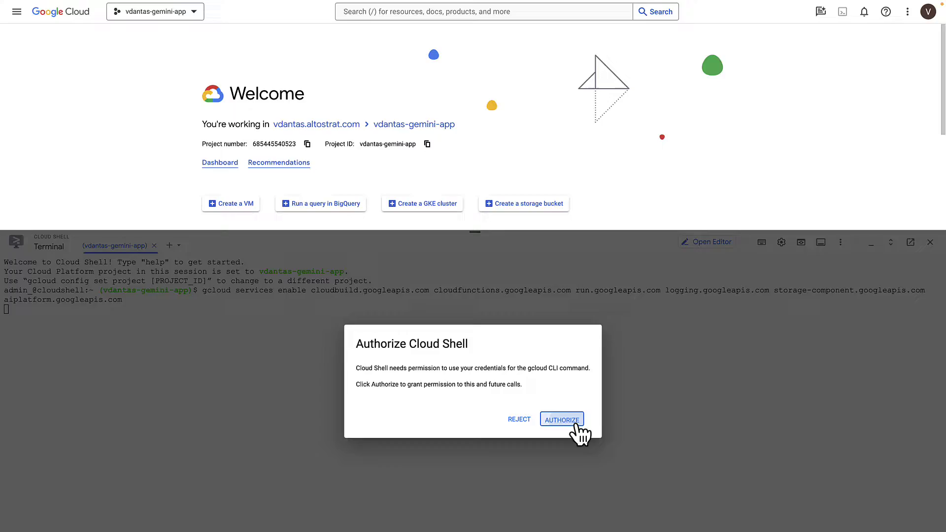
# Step: Authorize Cloud Shell to use credentials and confirm identity with the password
pyautogui.click(561, 419)
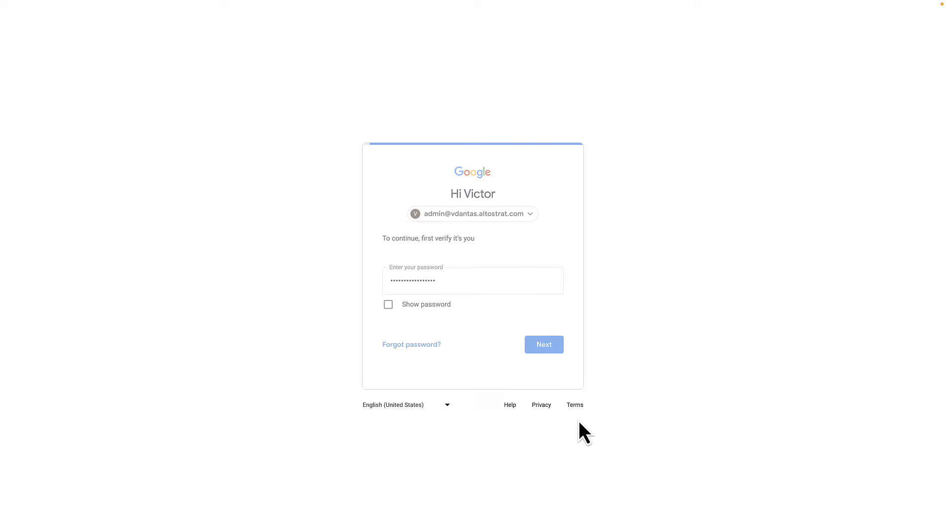
pyautogui.click(542, 344)
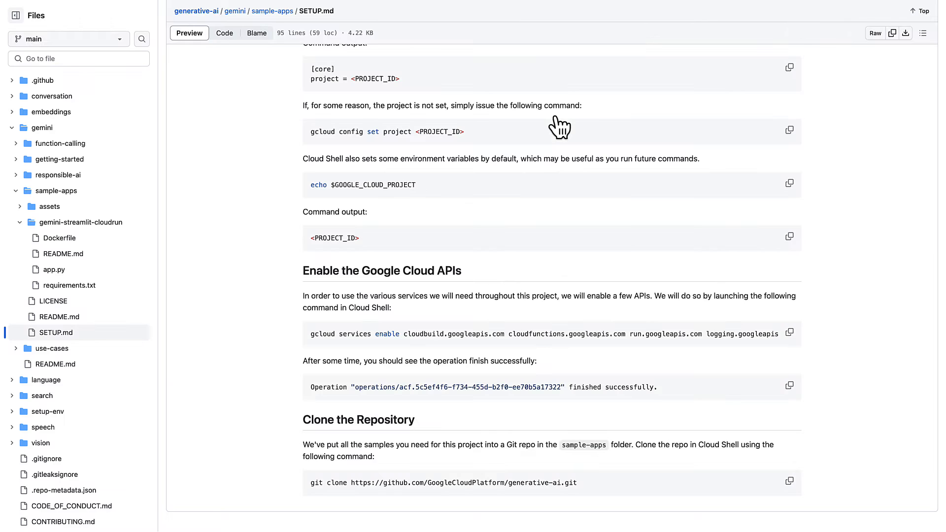
pyautogui.moveTo(679, 481)
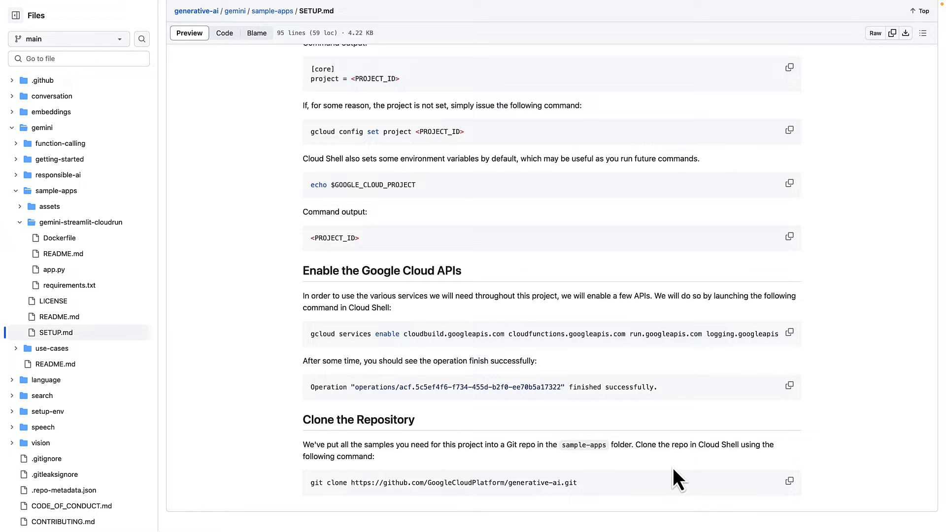
# Step: Copy the git clone command and return to the gemini-streamlit-cloudrun README's local run steps
pyautogui.click(790, 482)
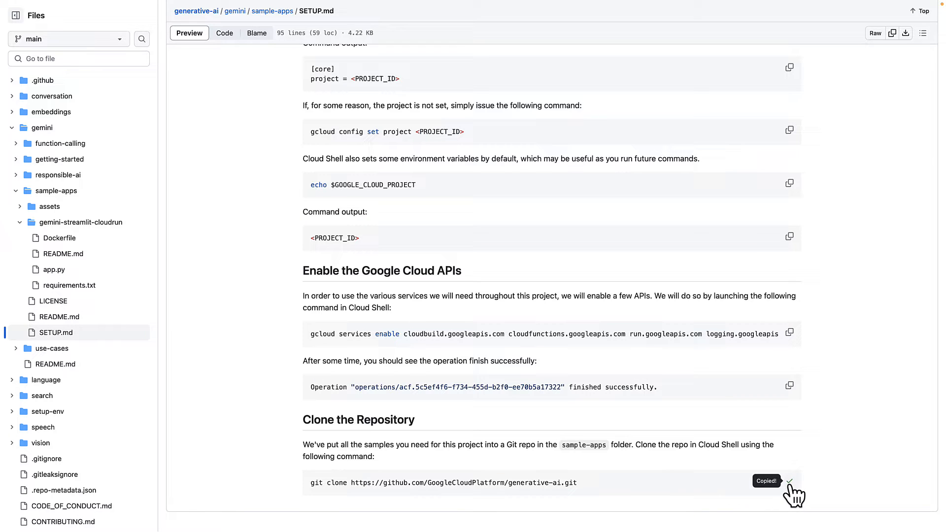
pyautogui.moveTo(63, 254)
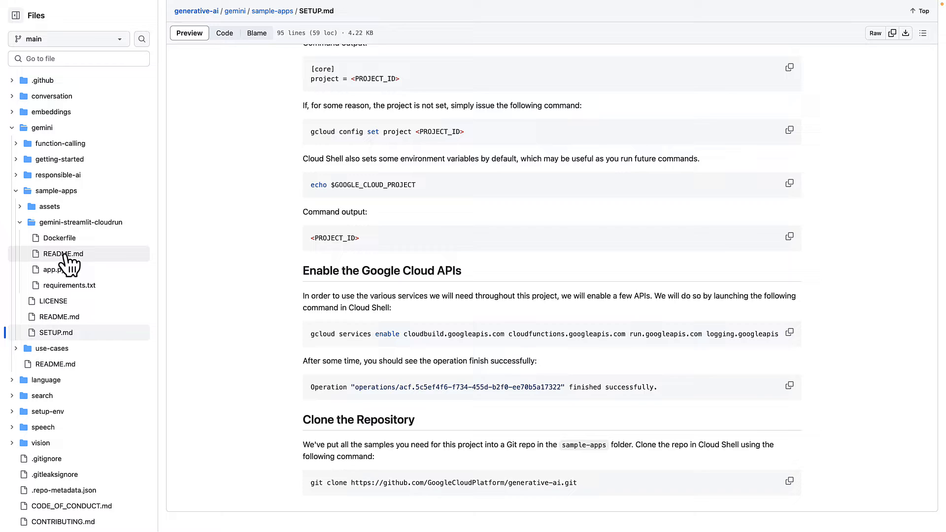
pyautogui.click(63, 254)
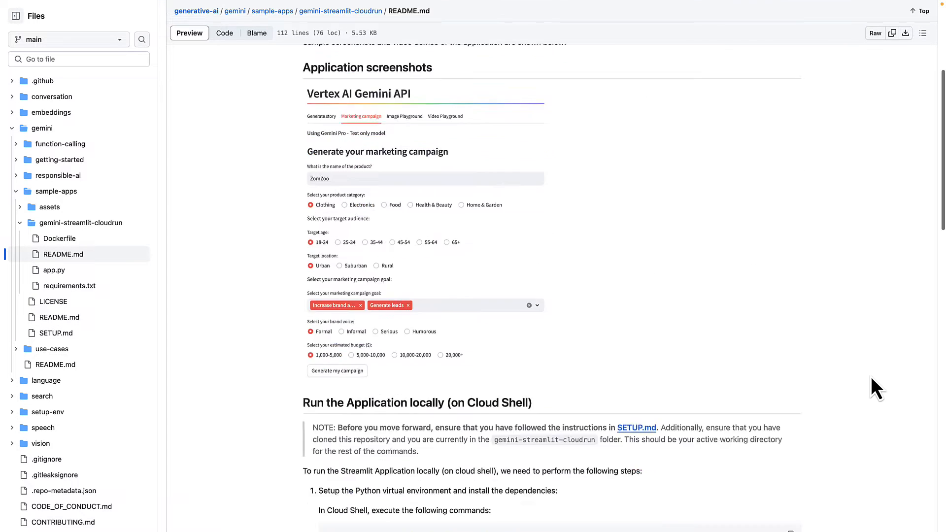
pyautogui.scroll(-3)
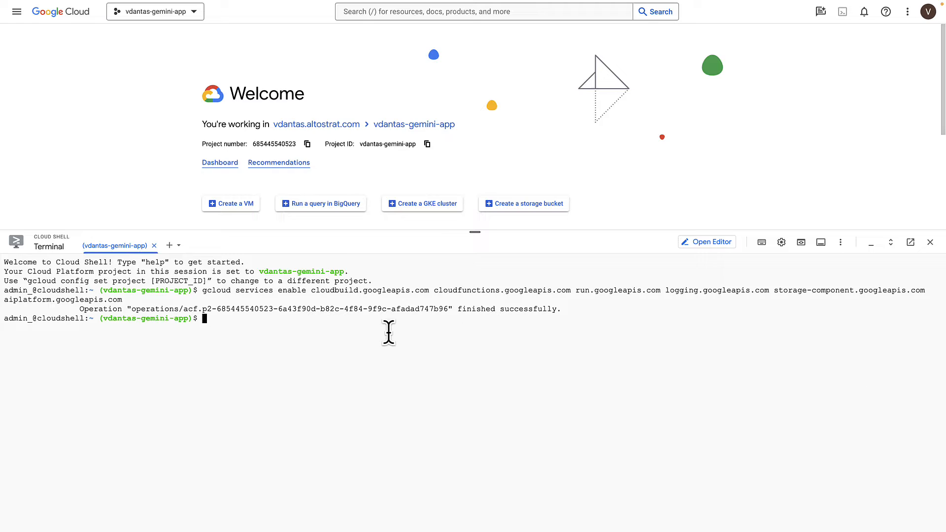
pyautogui.write('git clone https://github.com/GoogleCloudPlatform/generative-ai.git')
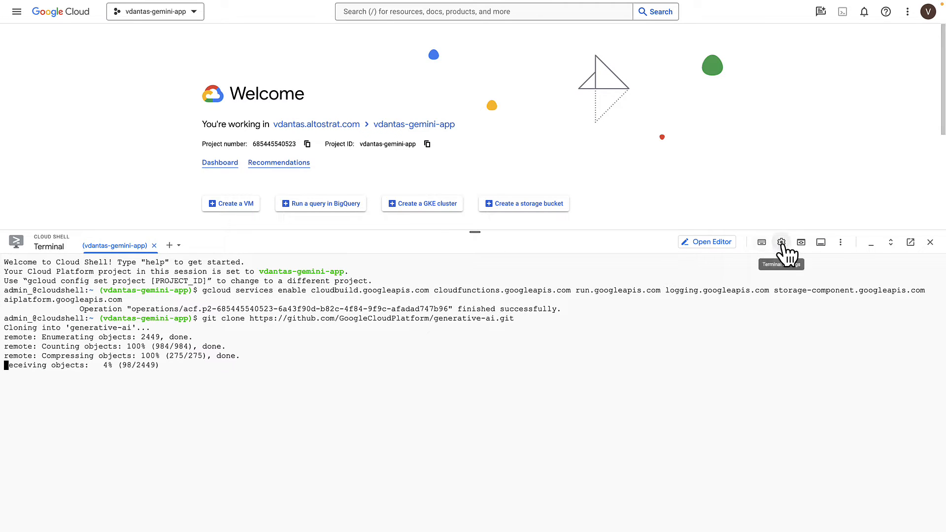
pyautogui.click(780, 242)
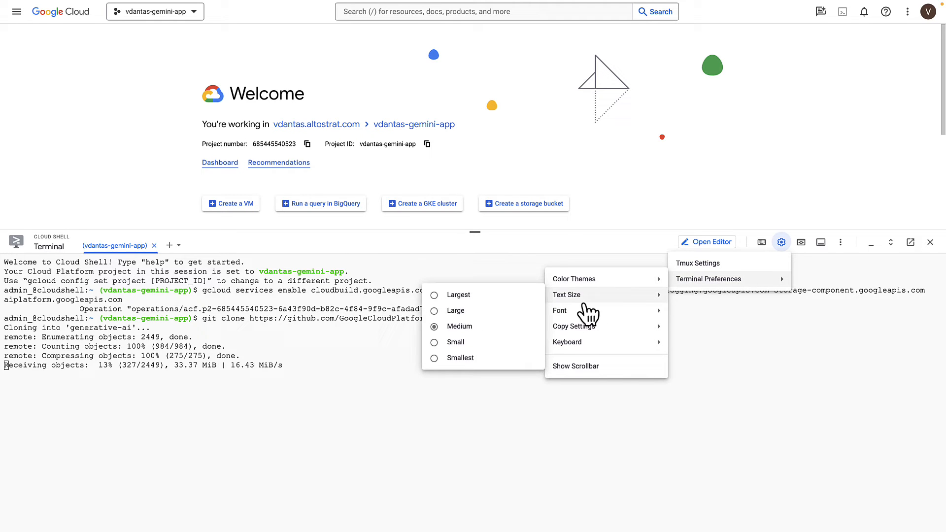
pyautogui.moveTo(455, 311)
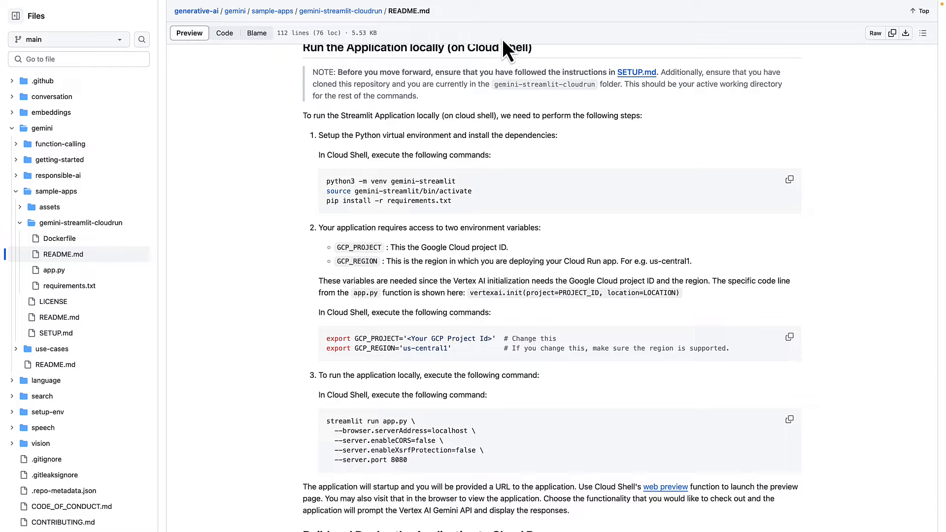
pyautogui.moveTo(794, 191)
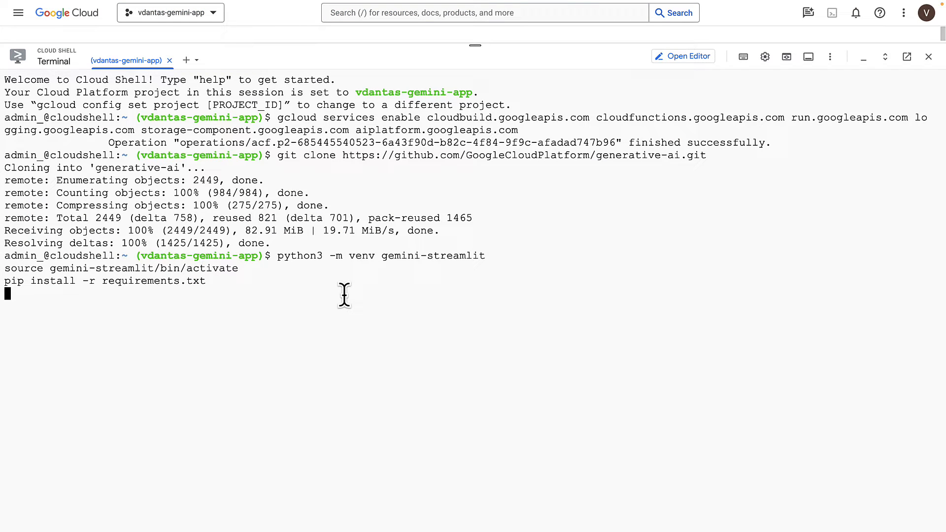
pyautogui.moveTo(323, 265)
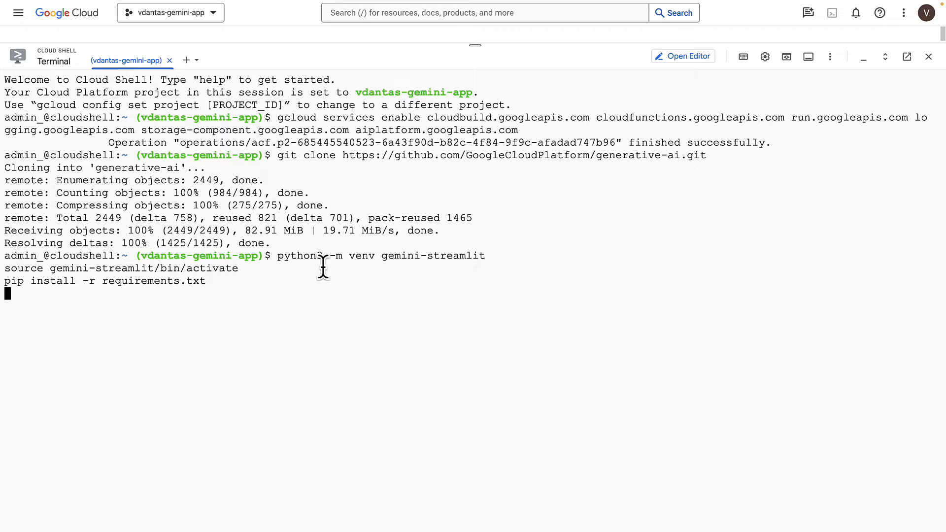
# Step: Run the gemini-streamlit venv/pip setup and cd into generative-ai/gemini/sample-apps
pyautogui.press('Return')
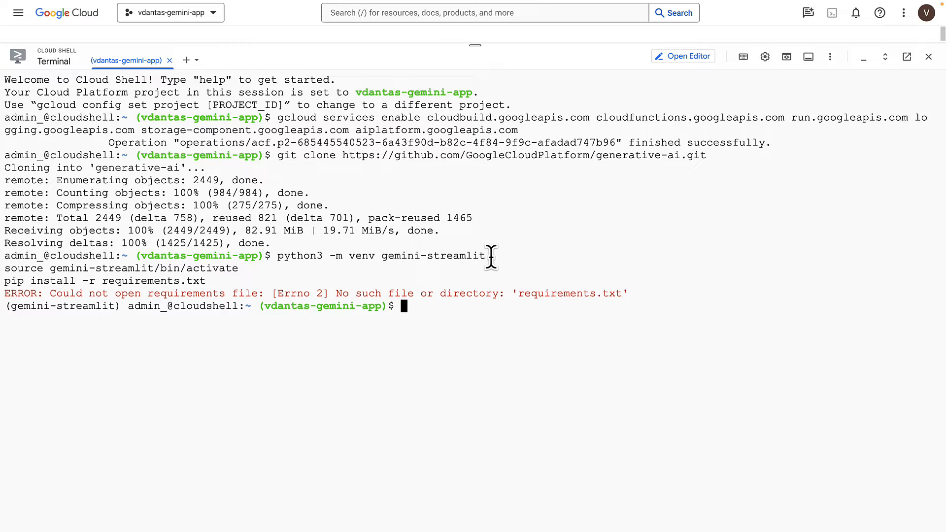
pyautogui.moveTo(214, 268)
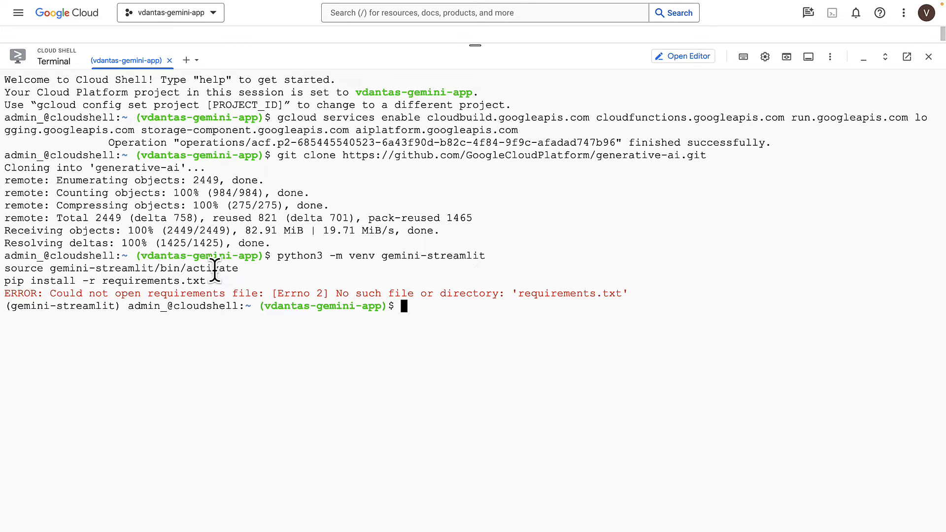
pyautogui.moveTo(97, 279)
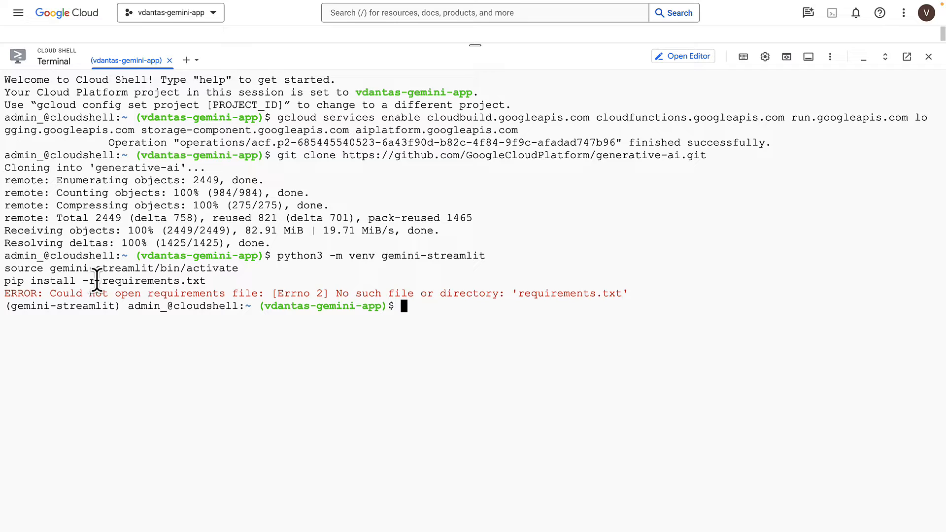
pyautogui.moveTo(171, 294)
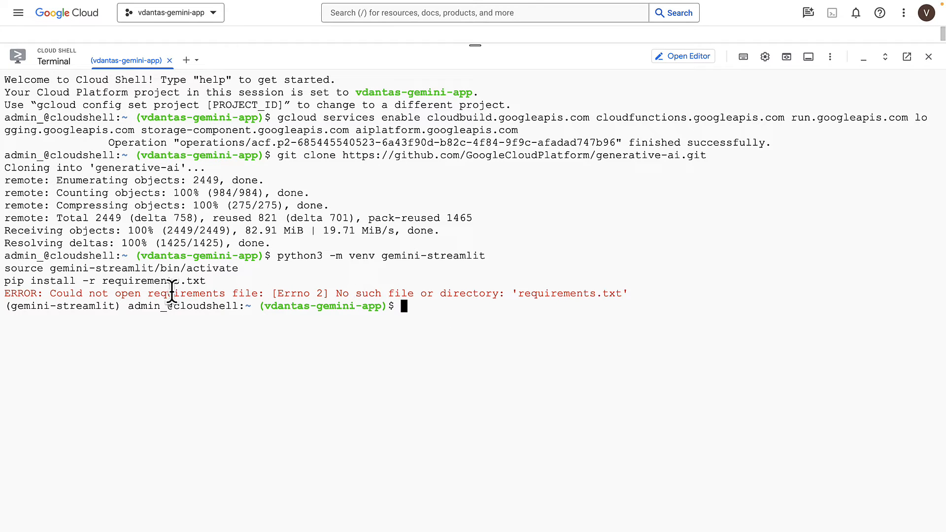
pyautogui.moveTo(480, 310)
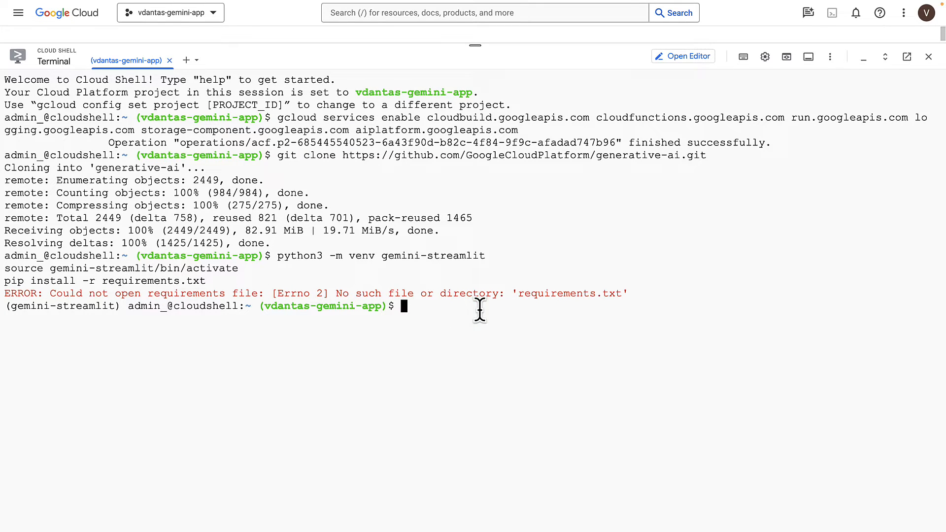
pyautogui.write('c')
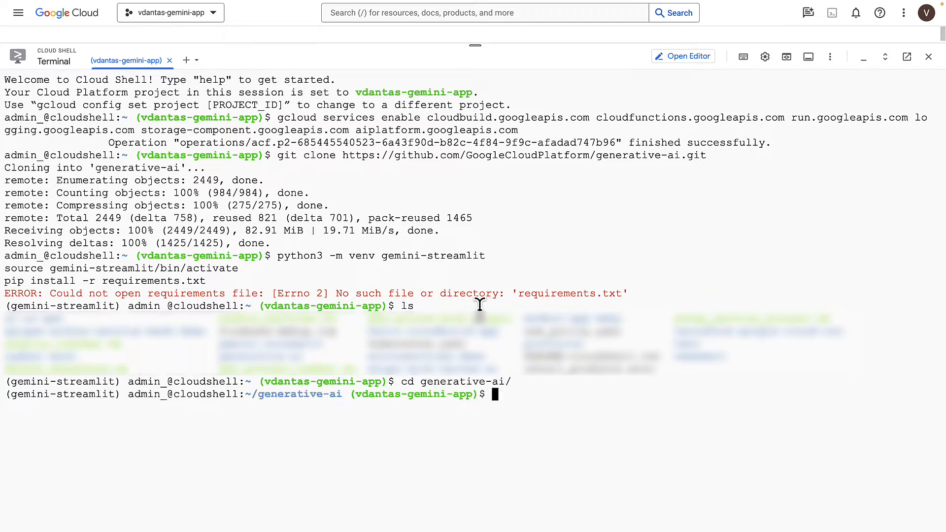
pyautogui.write('cd gemini/sample-apps/')
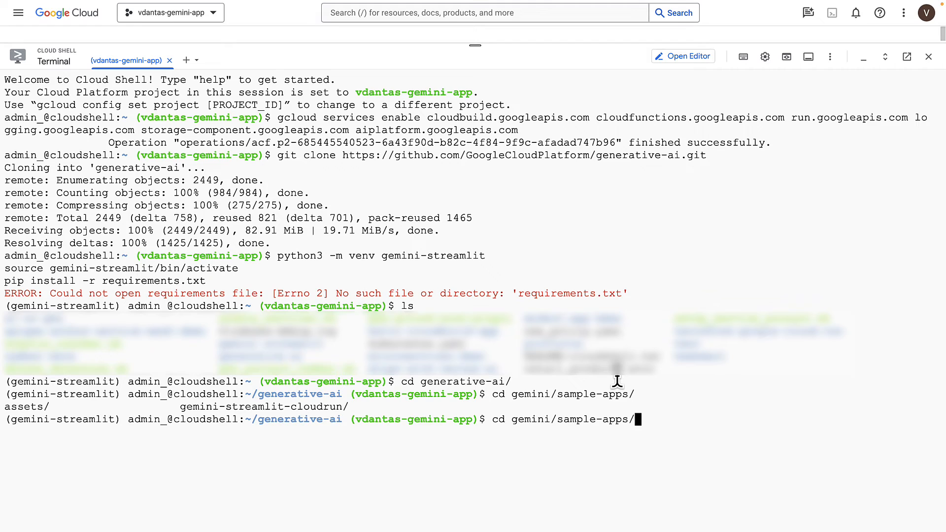
pyautogui.press('Return')
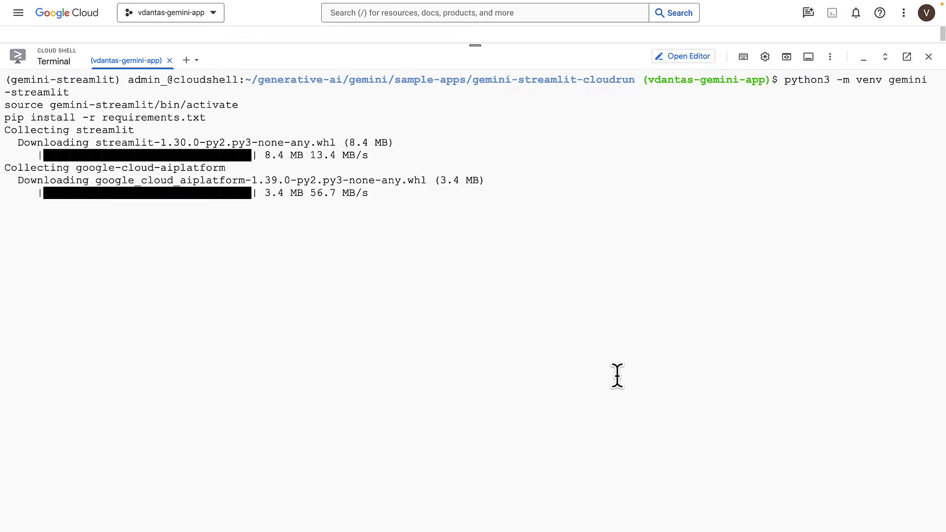
# Step: Export GCP_PROJECT=vdantas-gemini and GCP_REGION before starting the Streamlit app on port 8080
pyautogui.scroll(-3)
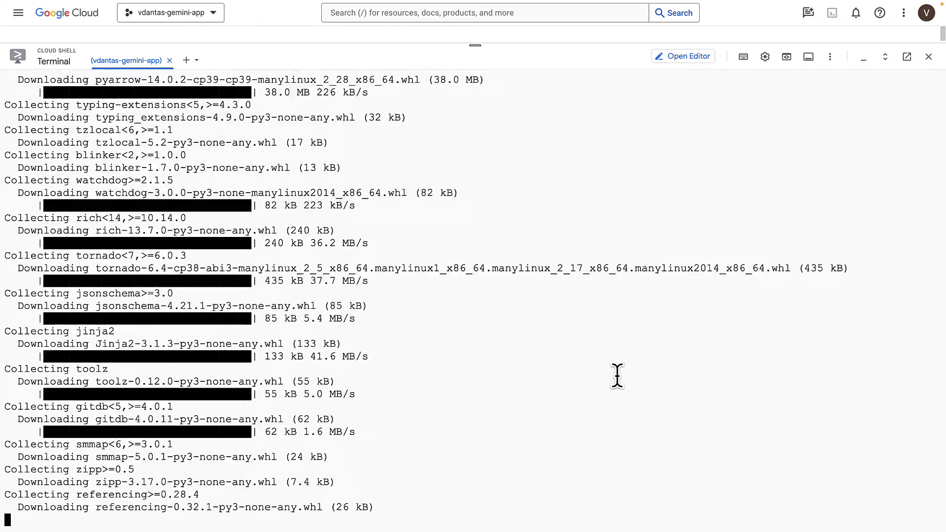
pyautogui.scroll(-3)
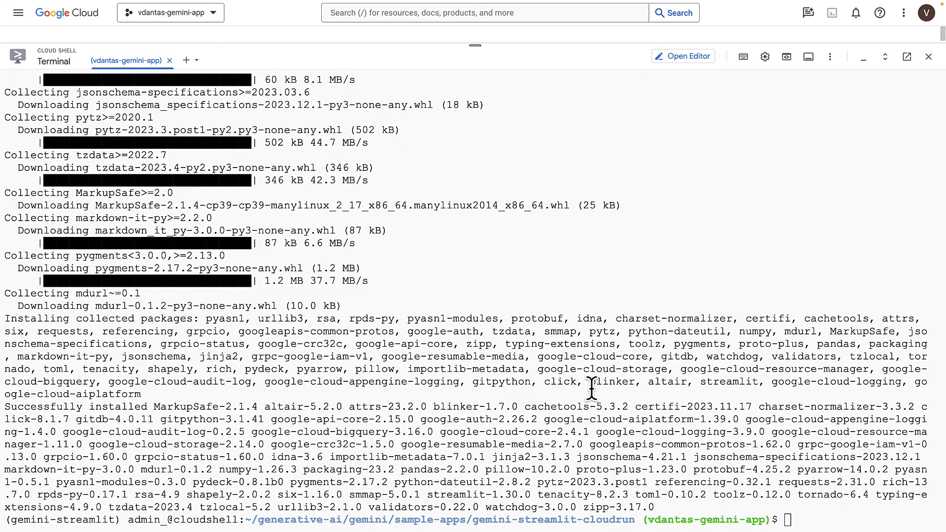
pyautogui.write('export GCP_PROJECT=')
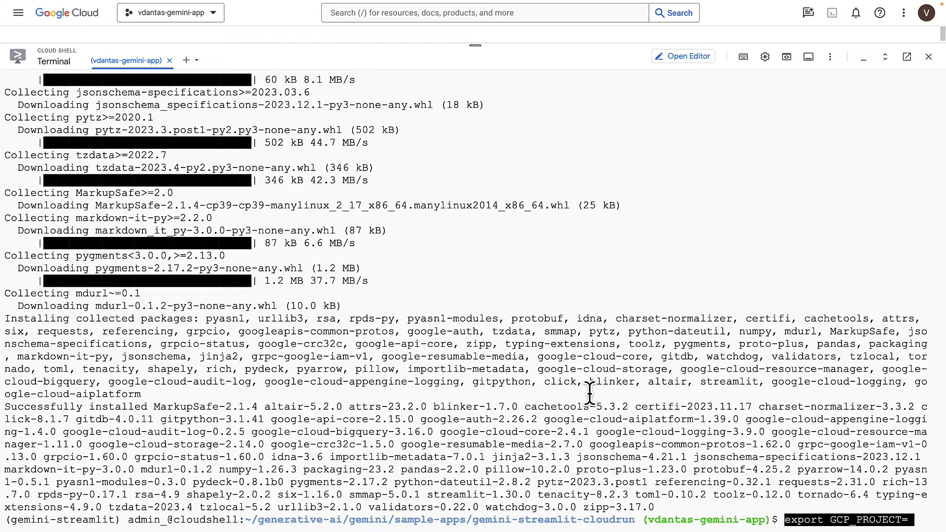
pyautogui.write('vdantas-gemini-app')
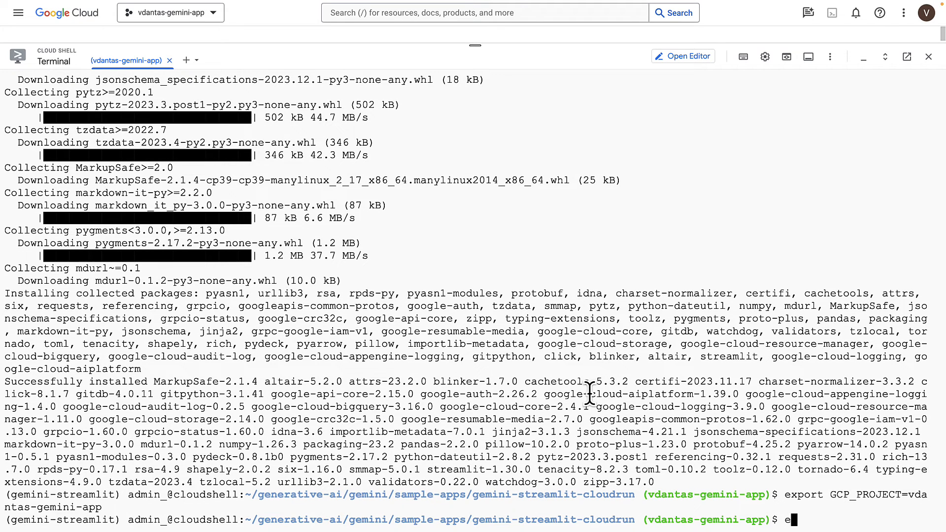
pyautogui.write('xport GCP_REGION=us-central1')
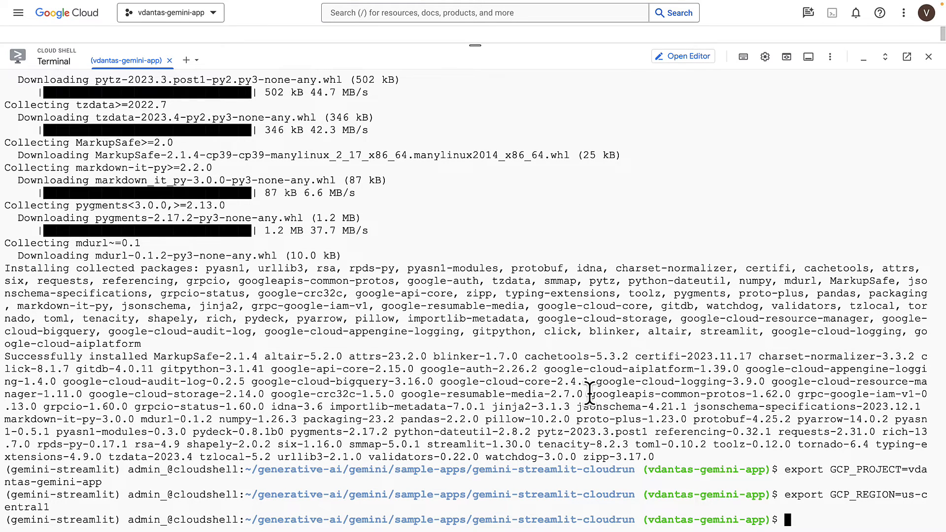
pyautogui.moveTo(614, 47)
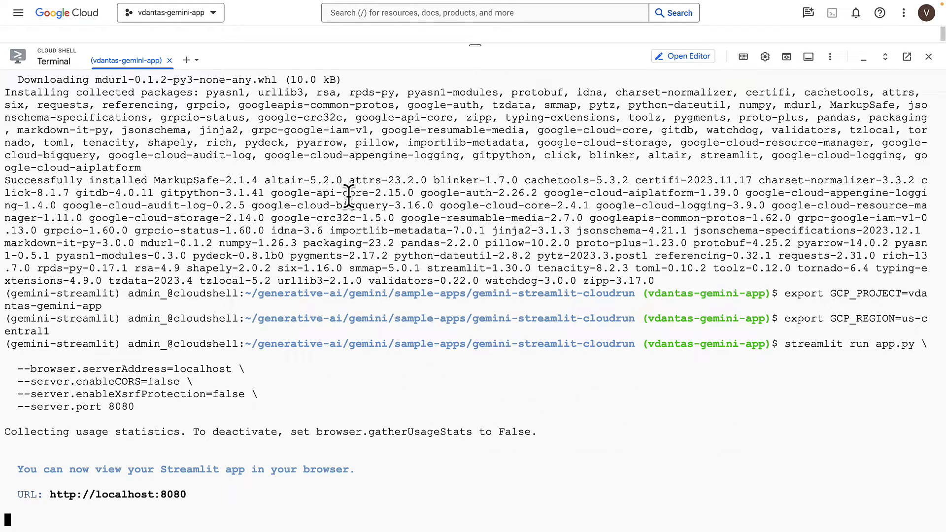
pyautogui.moveTo(157, 474)
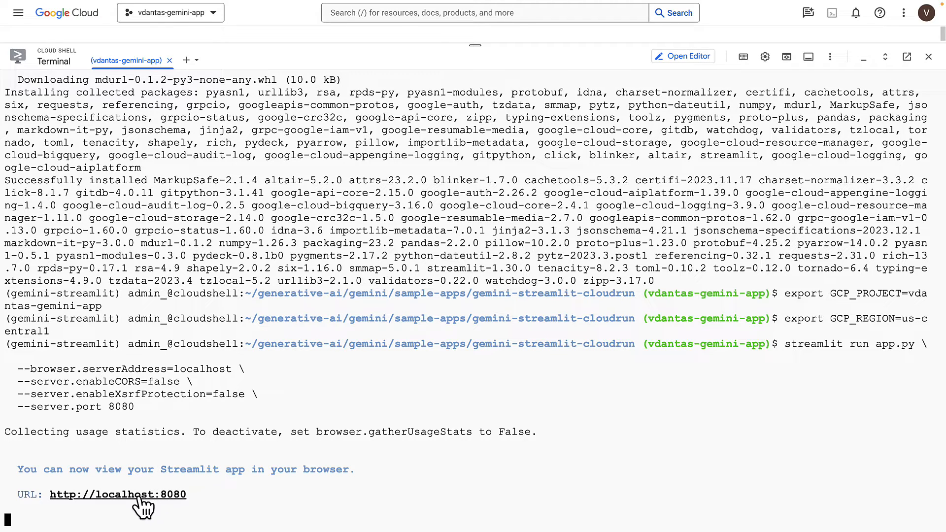
# Step: Open the running Streamlit app and look over its Marketing campaign, Image Playground and Generate story tabs
pyautogui.click(119, 494)
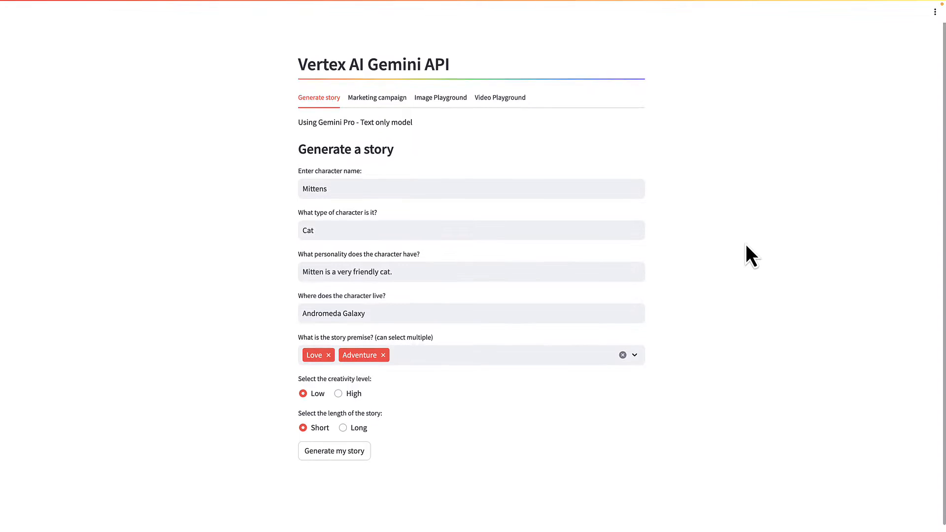
pyautogui.click(378, 97)
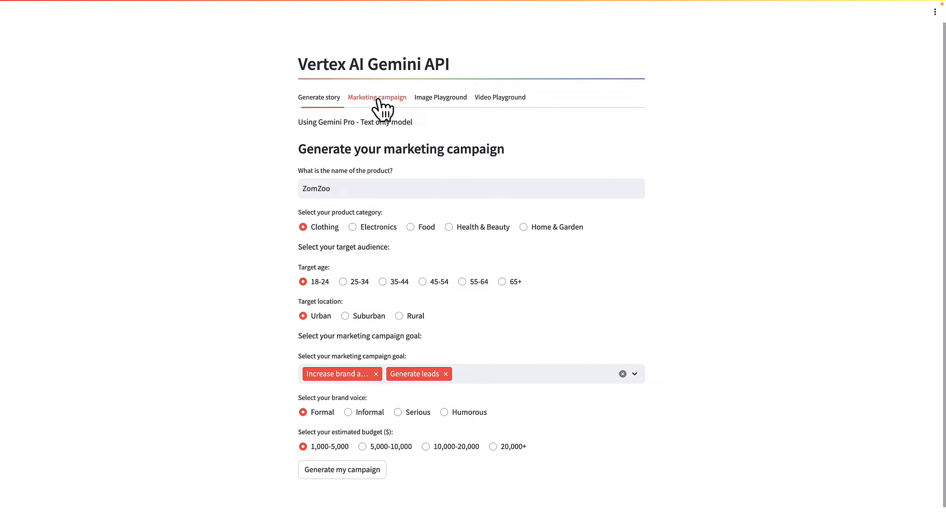
pyautogui.click(441, 97)
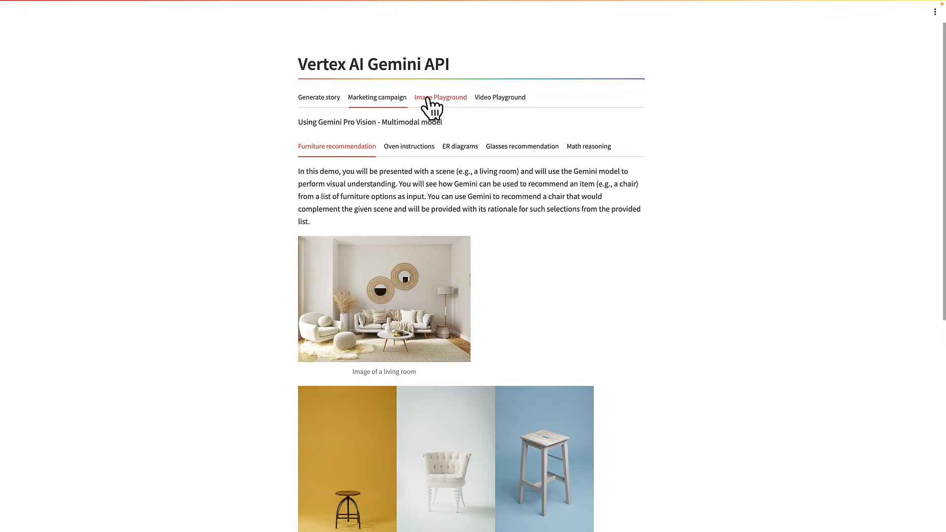
pyautogui.click(318, 98)
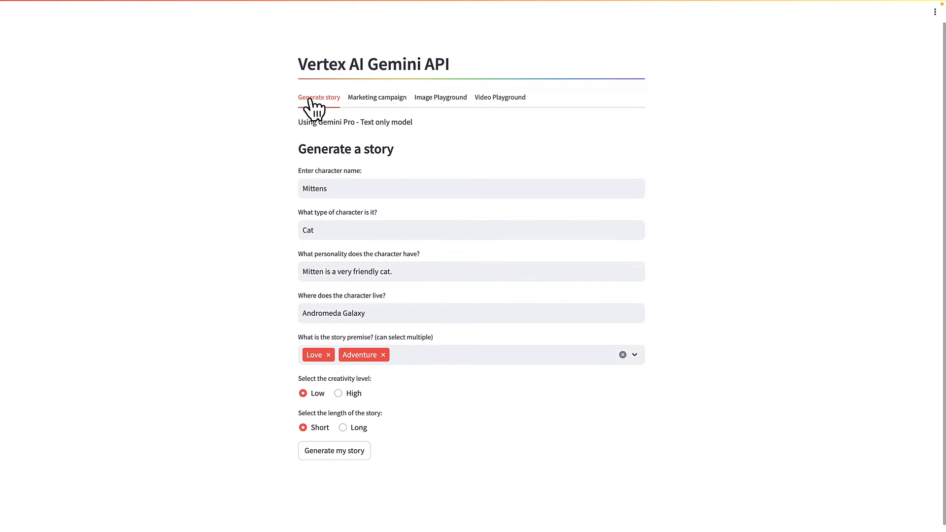
pyautogui.moveTo(349, 184)
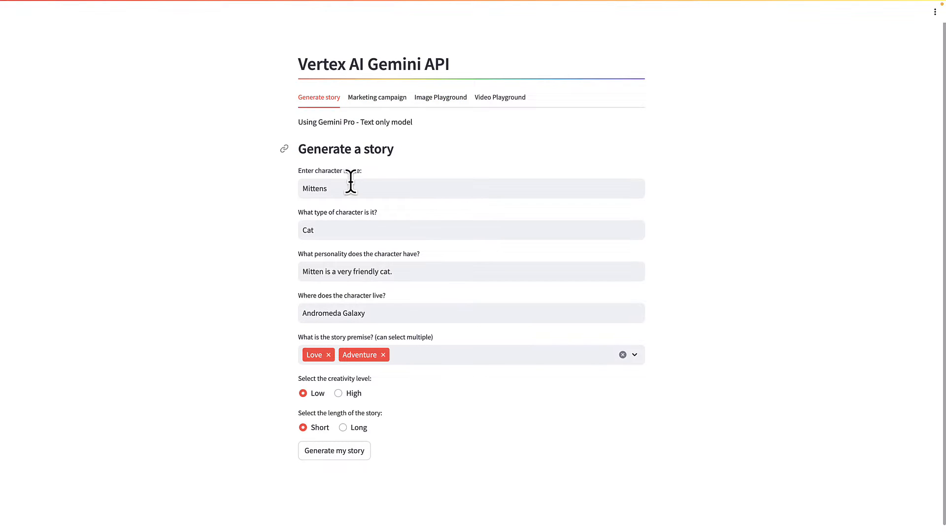
pyautogui.moveTo(370, 230)
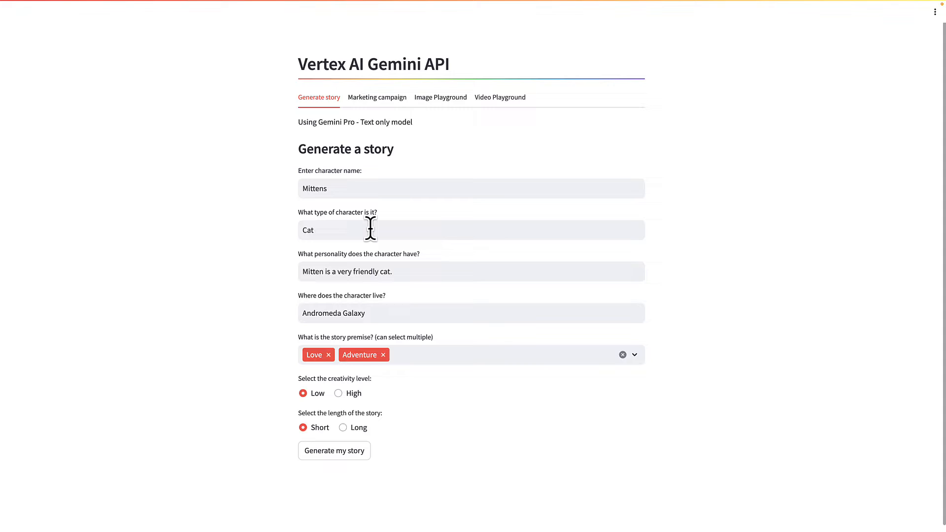
pyautogui.moveTo(406, 270)
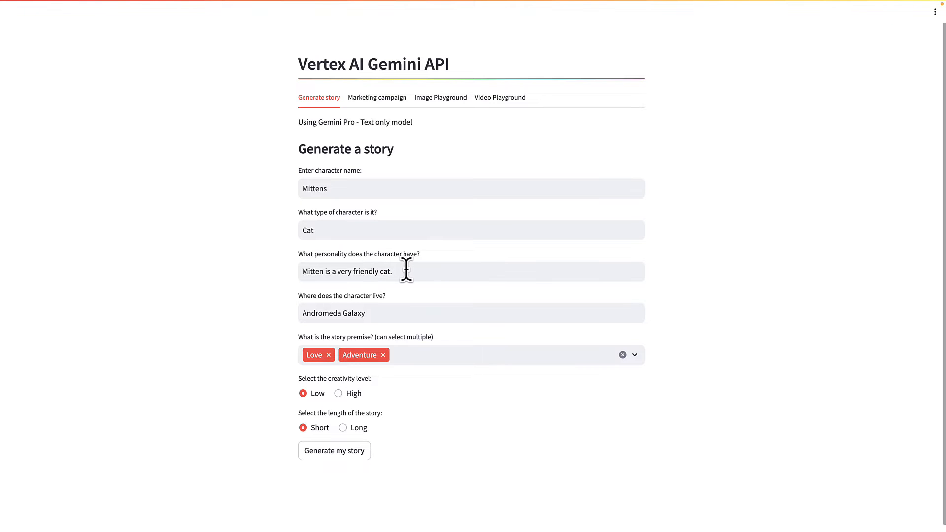
pyautogui.moveTo(374, 312)
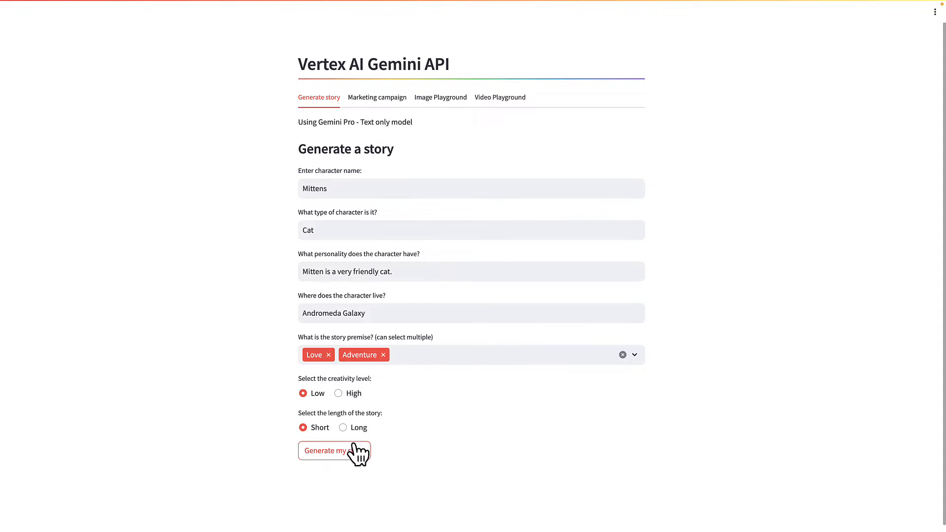
# Step: Generate the short Mittens story and review the prompt Gemini received for it
pyautogui.click(335, 451)
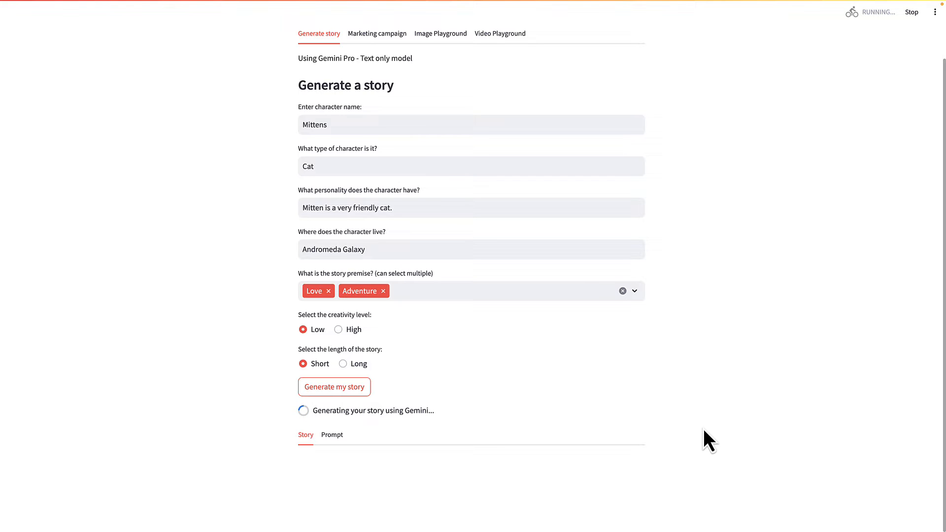
pyautogui.moveTo(682, 429)
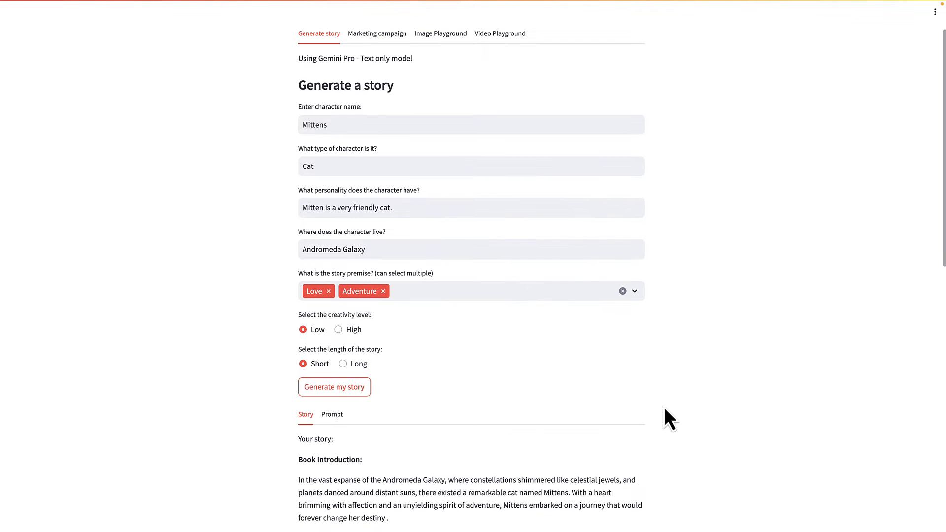
pyautogui.scroll(-3)
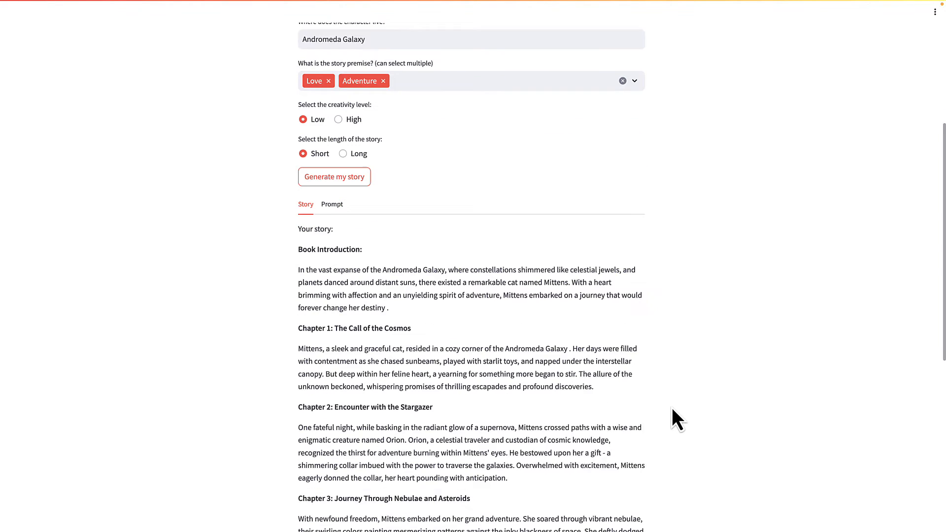
pyautogui.scroll(-3)
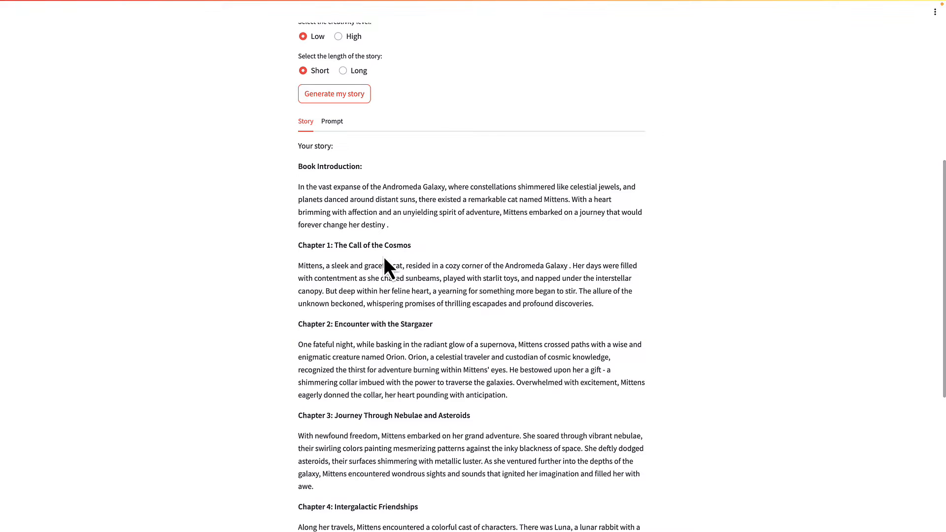
pyautogui.click(332, 120)
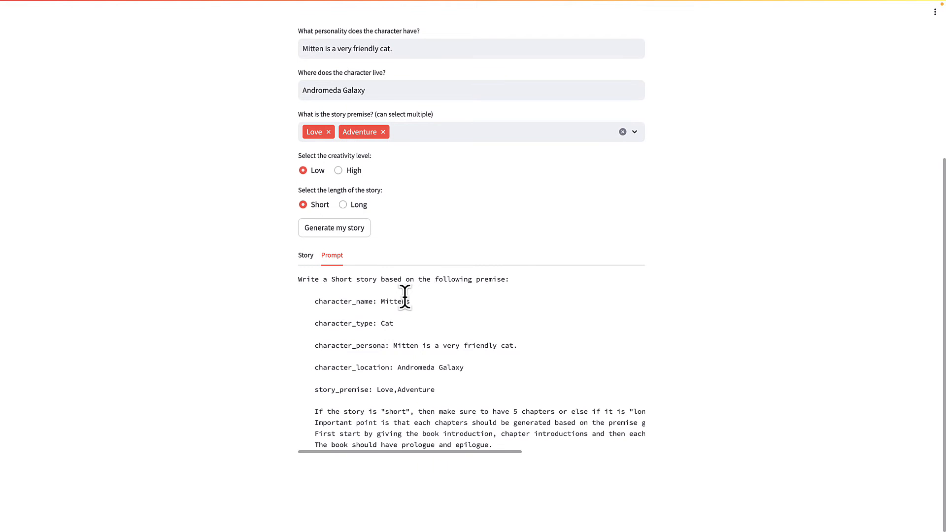
pyautogui.moveTo(568, 332)
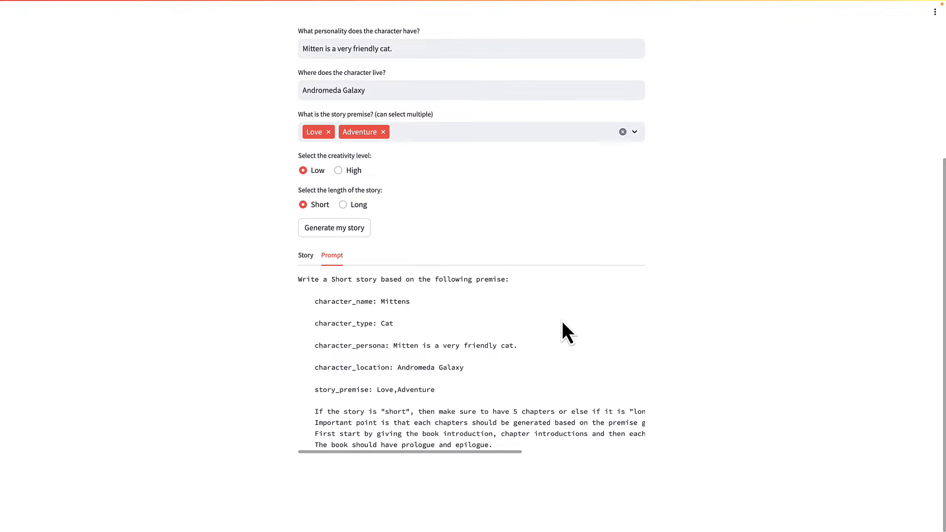
pyautogui.scroll(3)
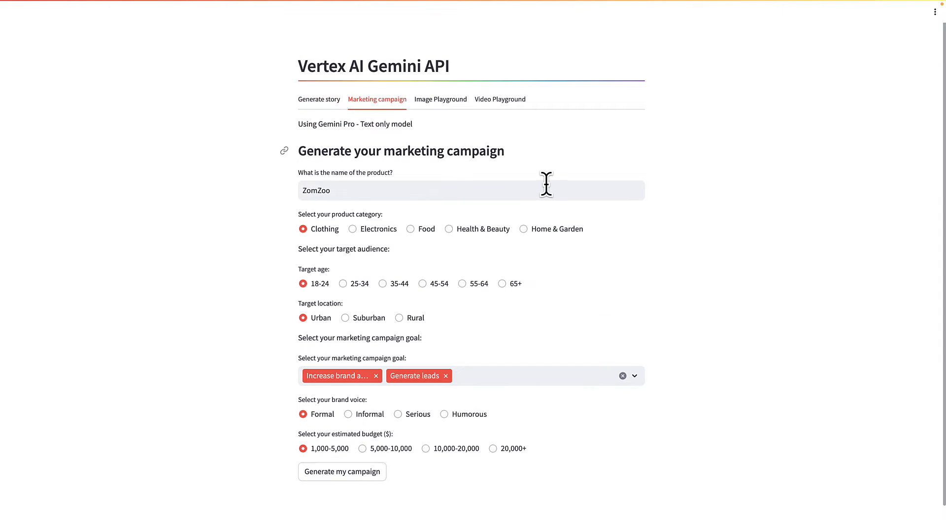
# Step: Generate the ZomZoo campaign for suburban 25-34 year olds and read through to its tracking and evaluation
pyautogui.scroll(3)
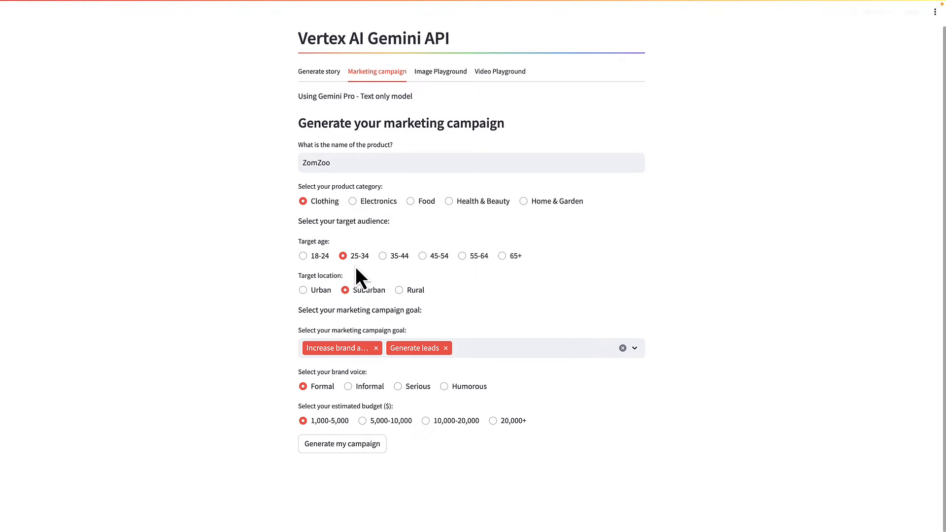
pyautogui.click(342, 443)
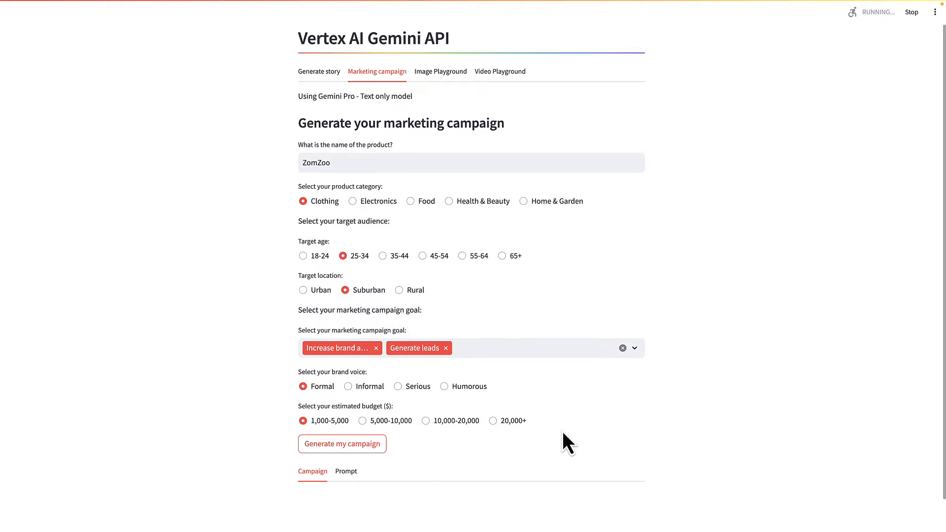
pyautogui.click(342, 444)
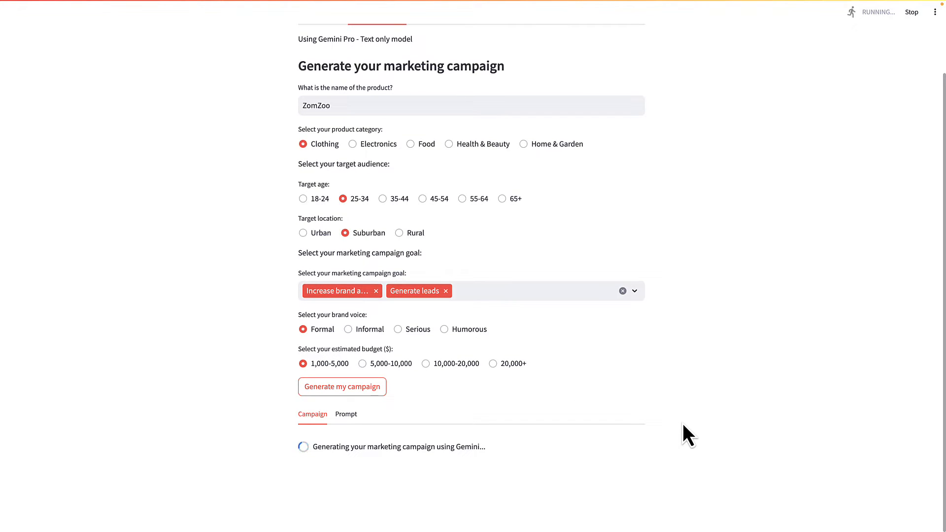
pyautogui.moveTo(647, 434)
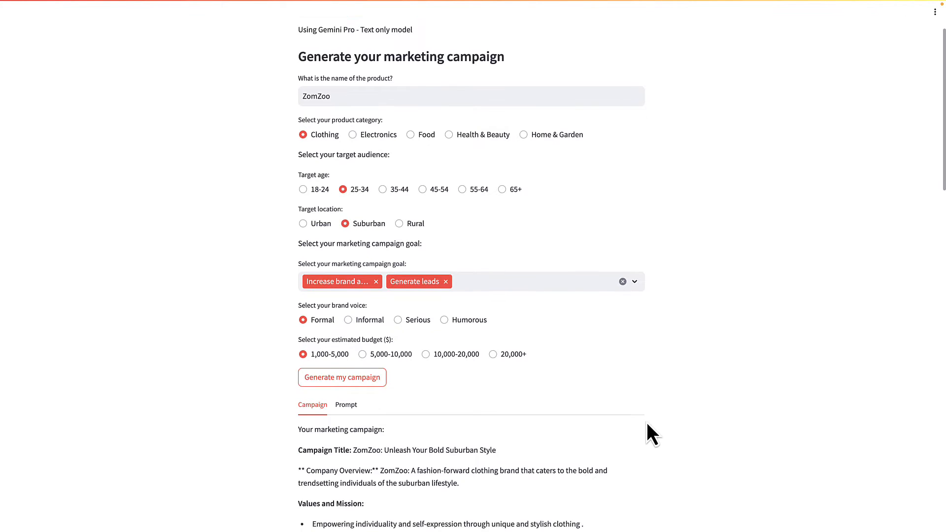
pyautogui.scroll(-3)
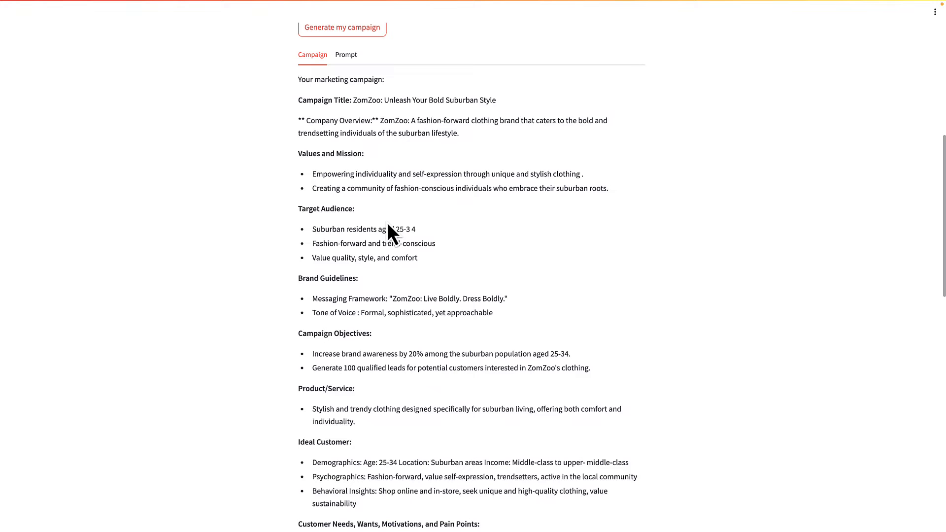
pyautogui.moveTo(393, 169)
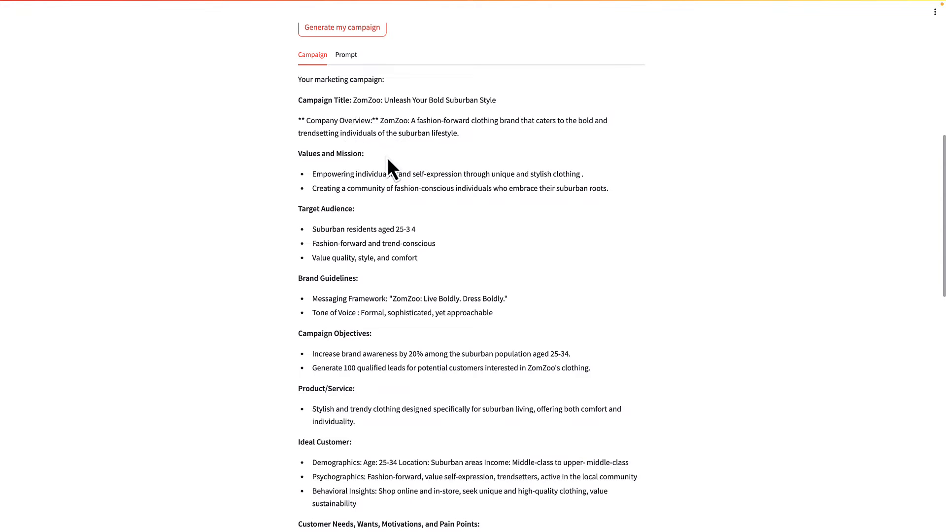
pyautogui.scroll(-3)
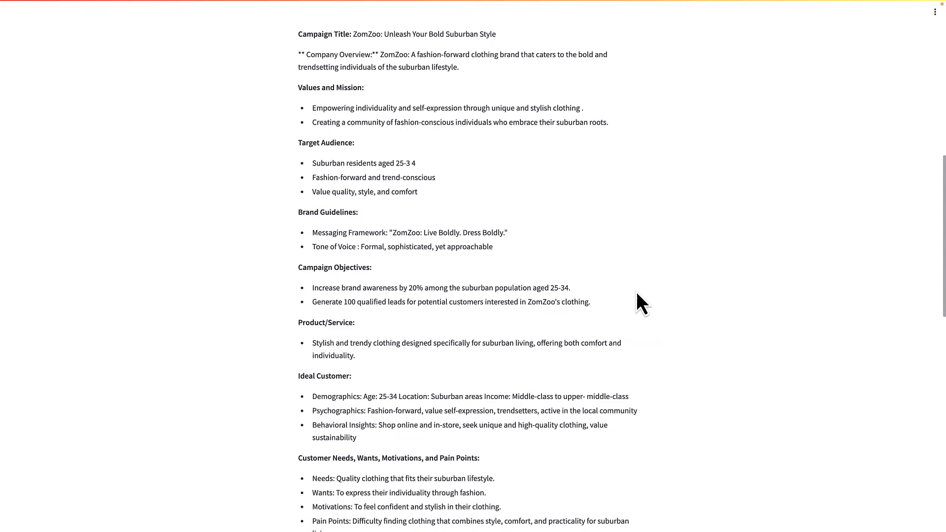
pyautogui.scroll(-3)
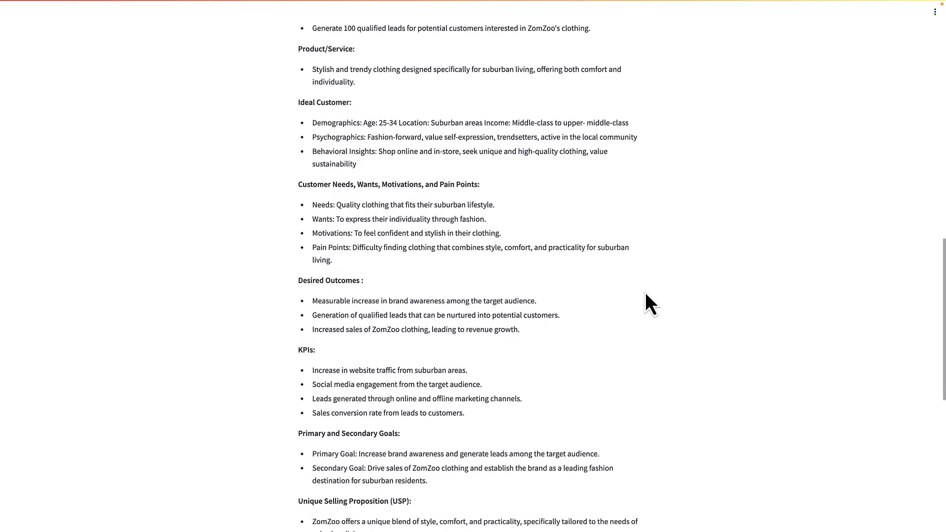
pyautogui.scroll(-3)
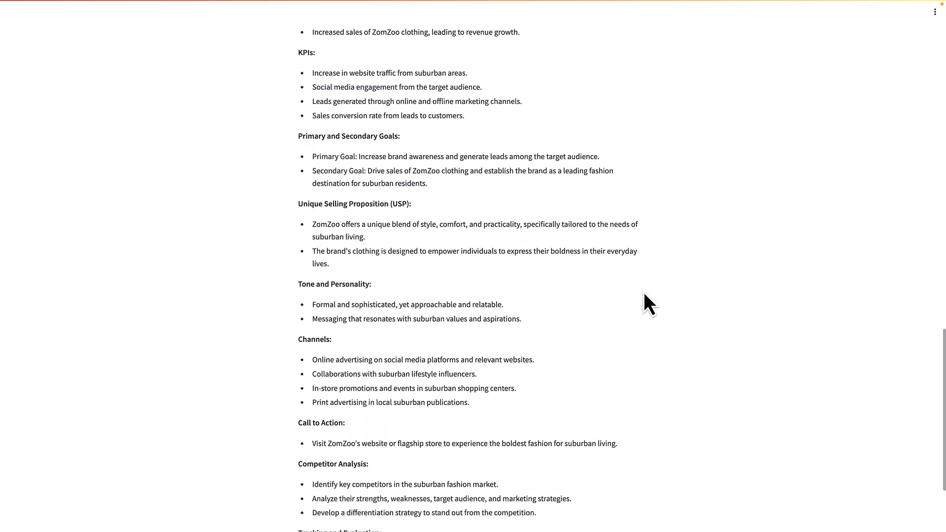
pyautogui.scroll(-3)
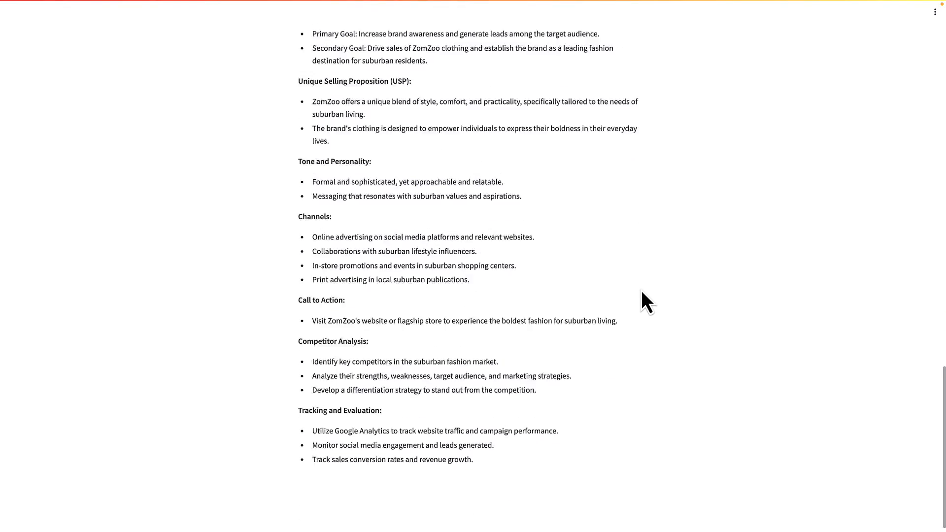
pyautogui.scroll(3)
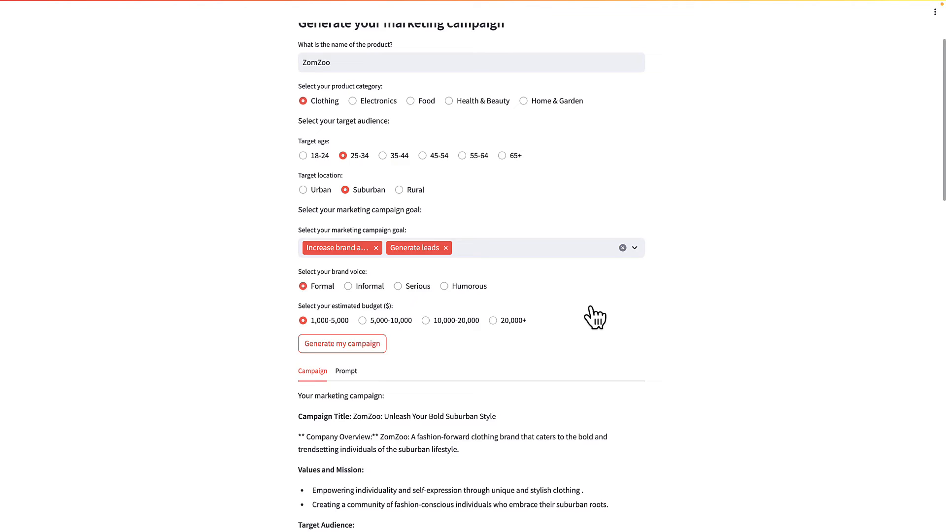
# Step: Review the ZomZoo campaign prompt, then move to the Image Playground furniture recommendation demo
pyautogui.click(346, 371)
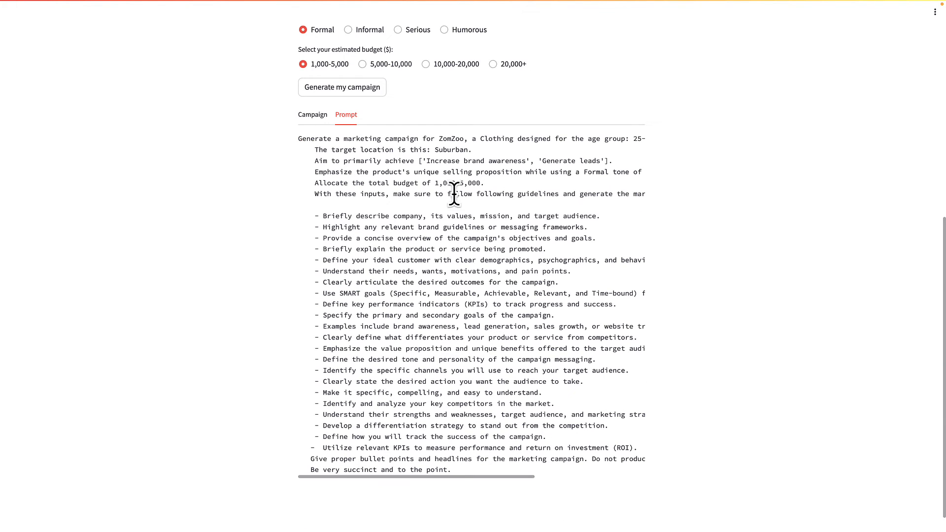
pyautogui.moveTo(534, 215)
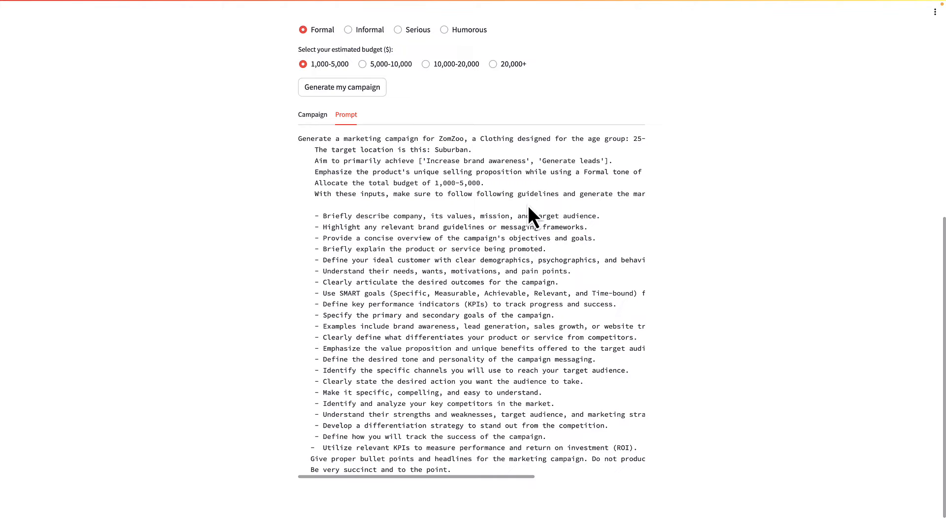
pyautogui.scroll(3)
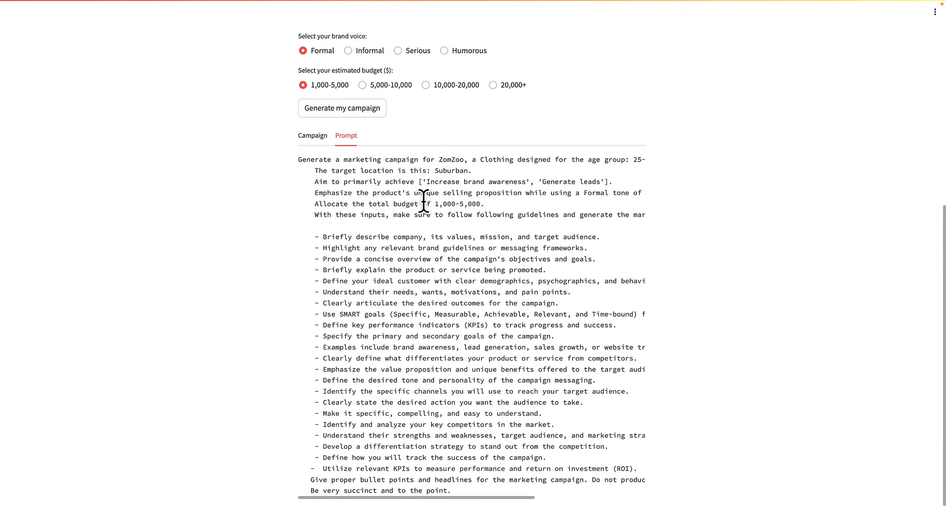
pyautogui.moveTo(534, 187)
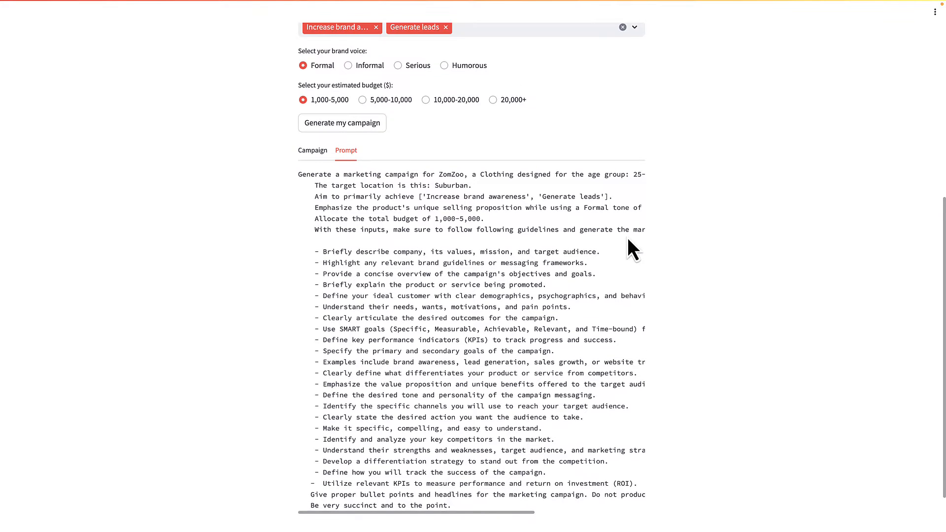
pyautogui.scroll(3)
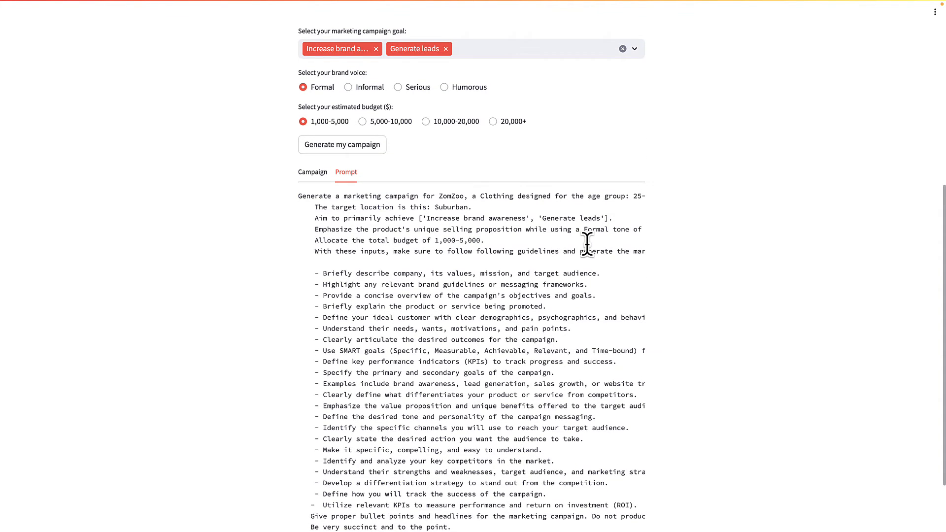
pyautogui.click(440, 98)
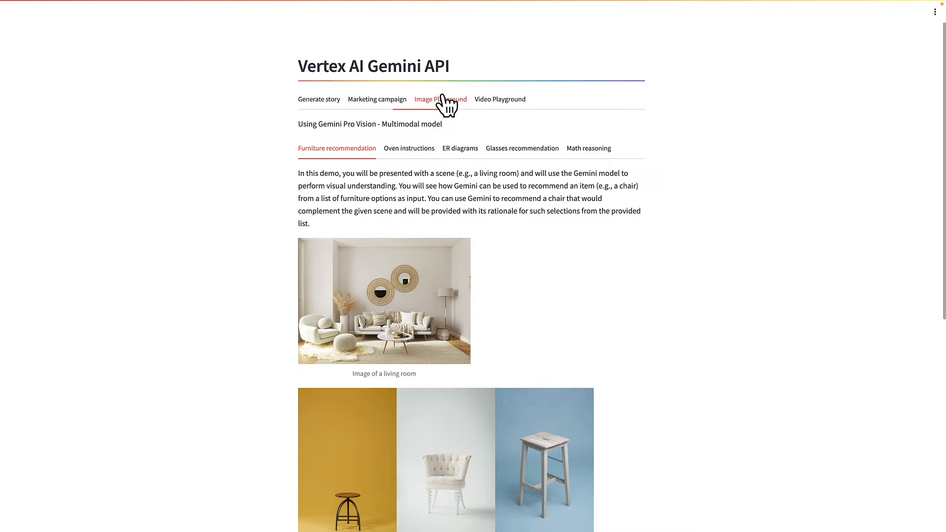
# Step: Flip between the Oven instructions, ER diagrams and Glasses recommendation image demos, ending on glasses
pyautogui.scroll(3)
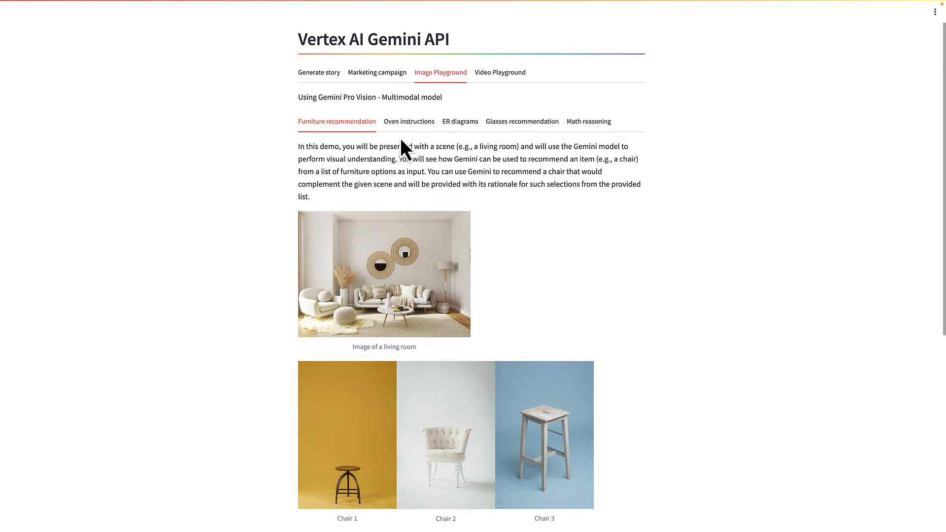
pyautogui.click(408, 121)
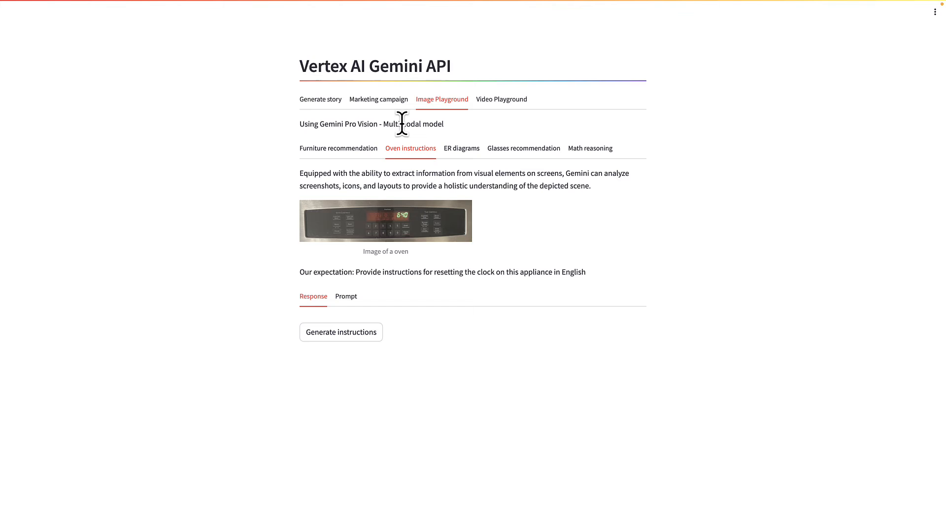
pyautogui.moveTo(486, 228)
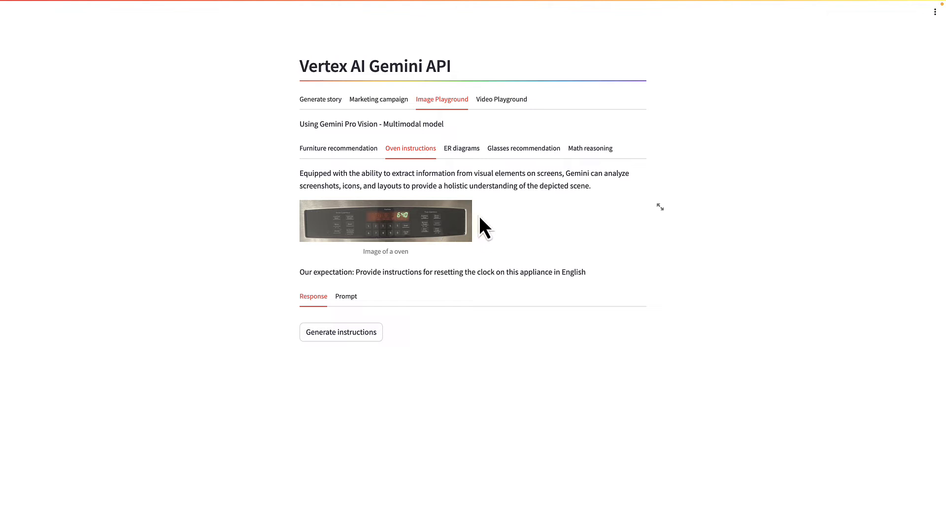
pyautogui.click(461, 148)
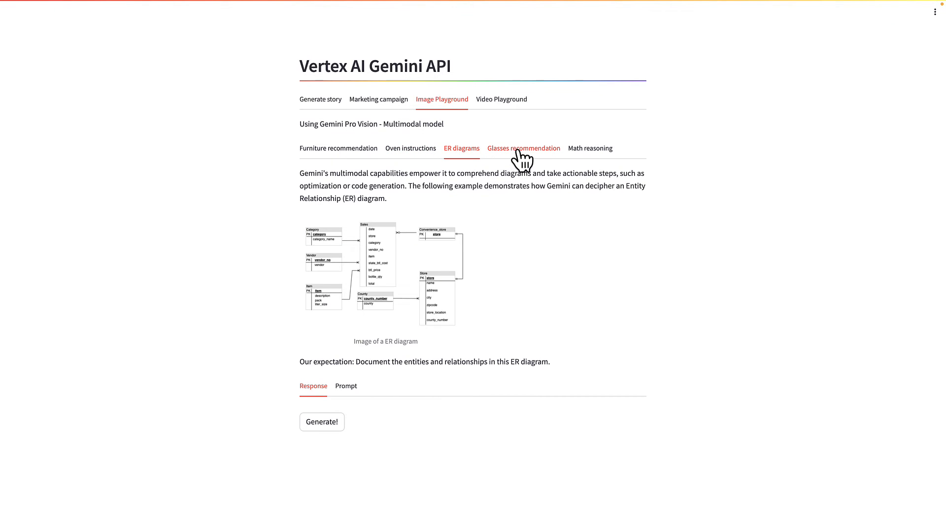
pyautogui.moveTo(494, 265)
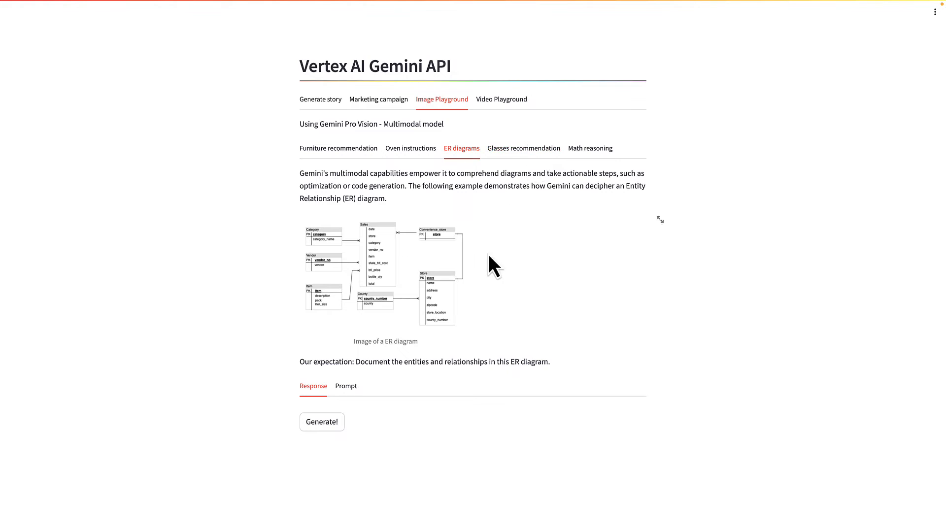
pyautogui.moveTo(523, 148)
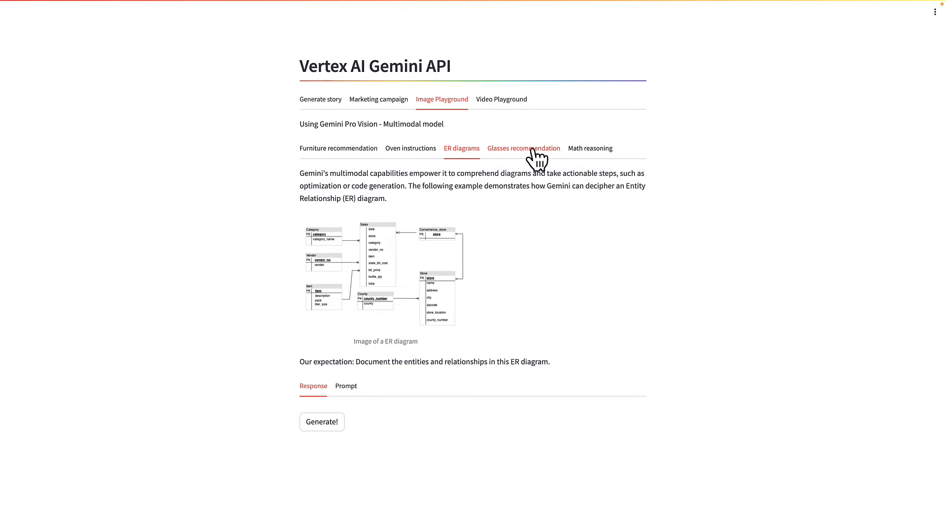
pyautogui.click(523, 148)
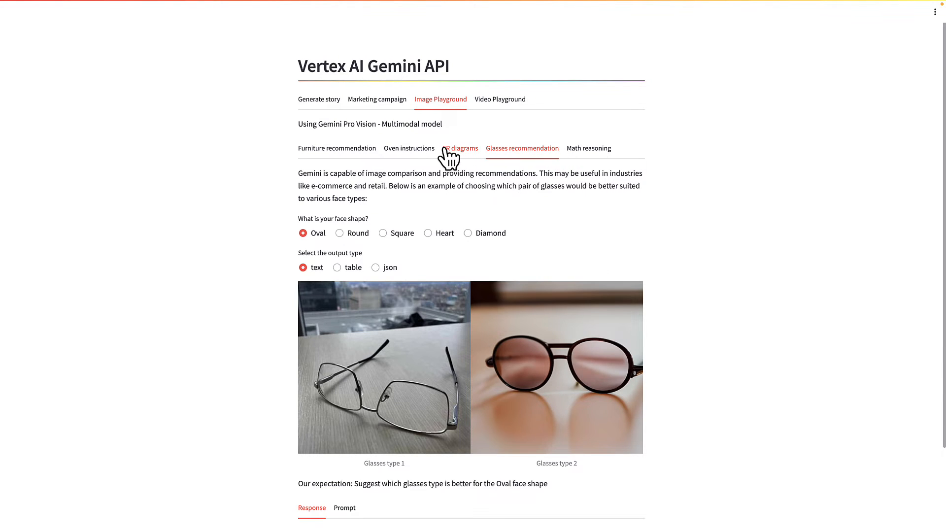
pyautogui.click(461, 147)
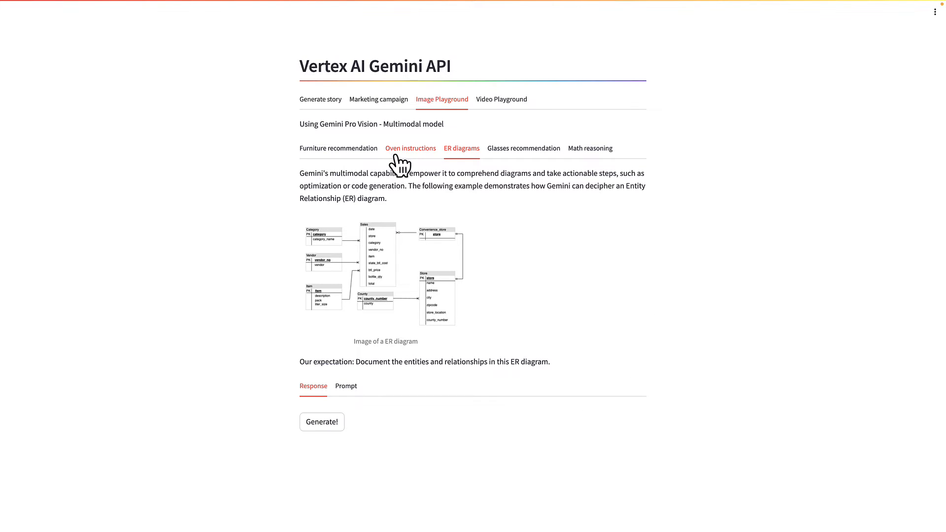
pyautogui.moveTo(477, 163)
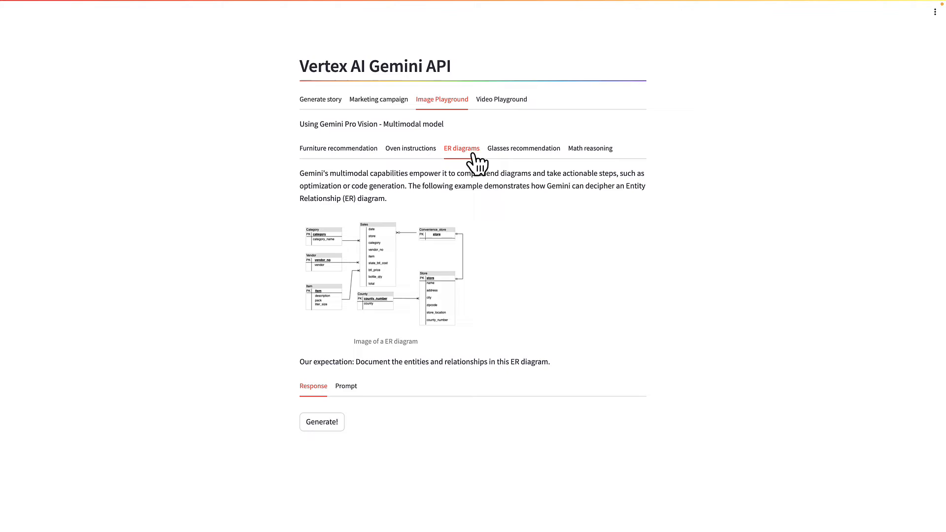
pyautogui.click(524, 147)
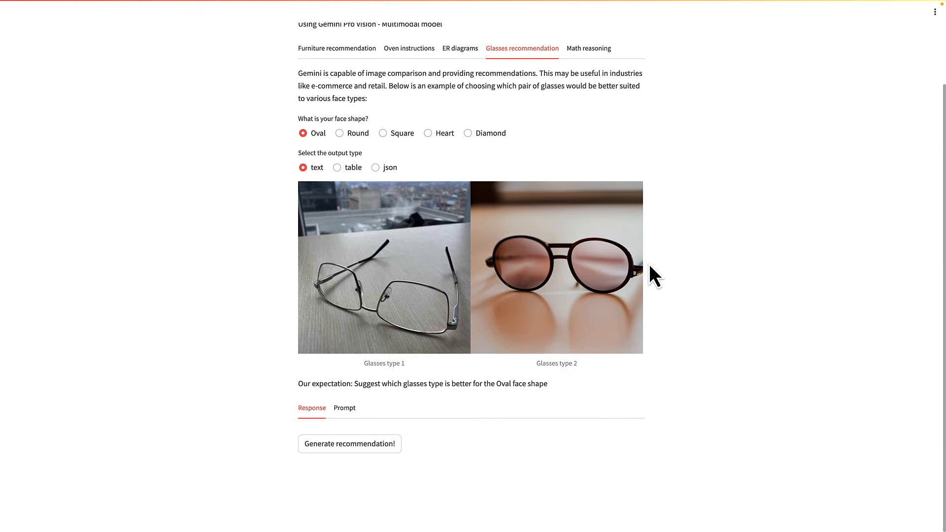
# Step: Return to the GitHub tab holding the sample app's README
pyautogui.scroll(3)
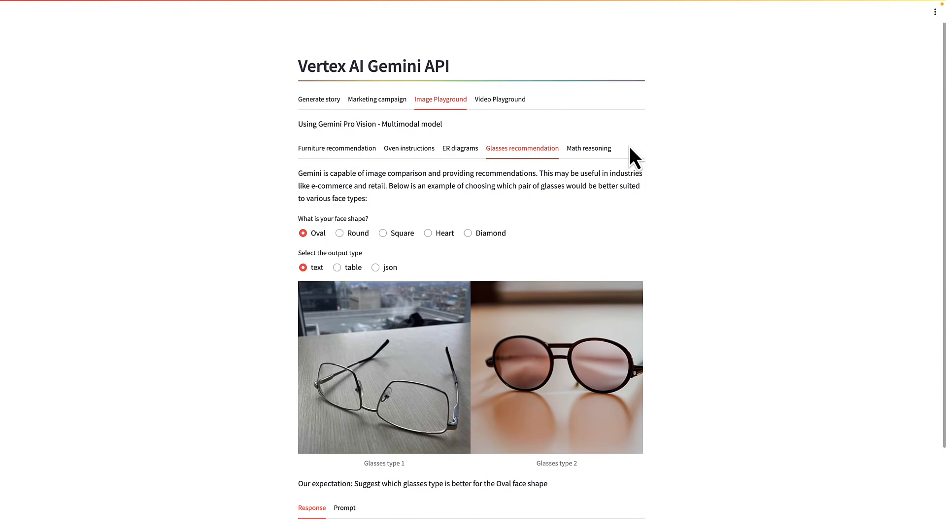
pyautogui.click(318, 99)
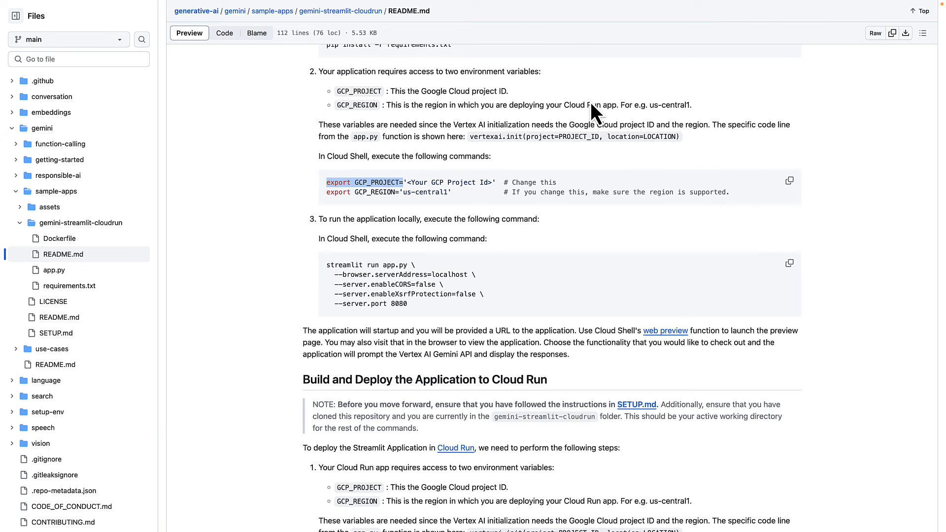
pyautogui.moveTo(604, 133)
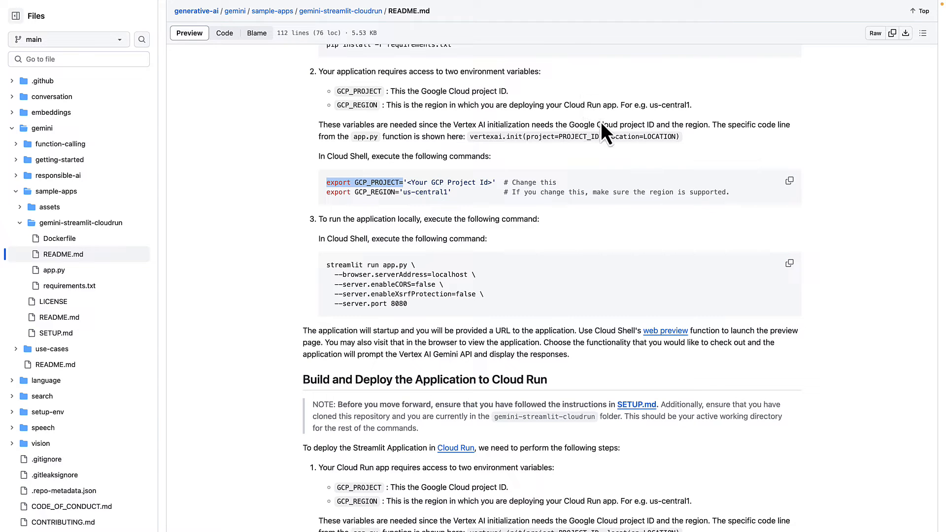
# Step: Read the README's Build and Deploy to Cloud Run commands, then bring up the app.py source
pyautogui.scroll(-3)
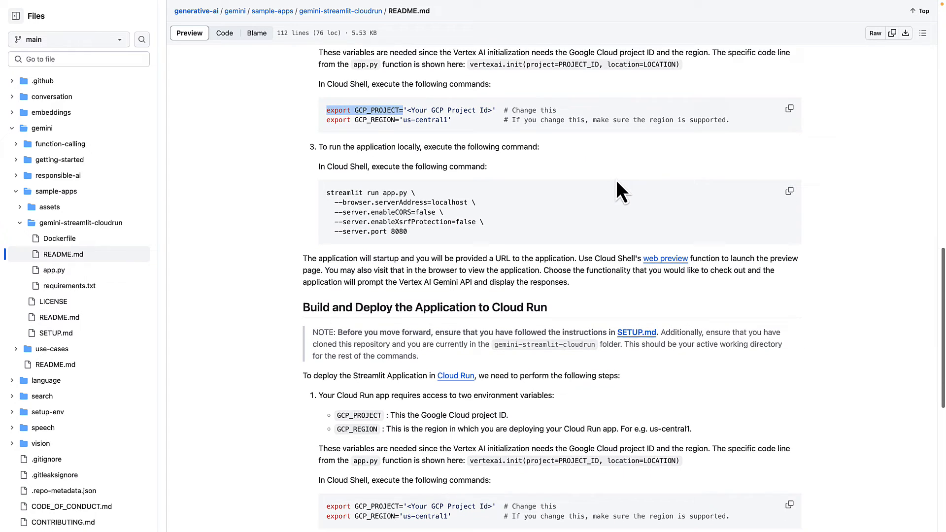
pyautogui.scroll(-3)
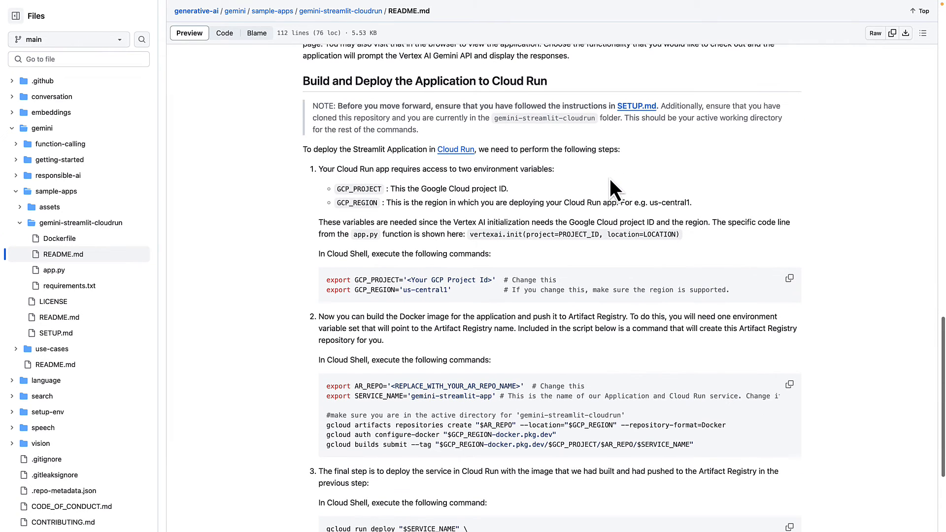
pyautogui.moveTo(516, 244)
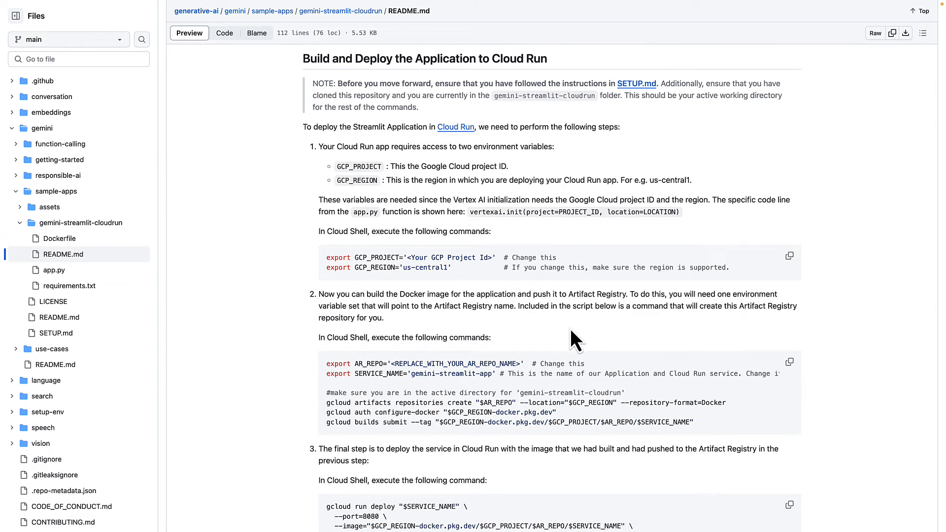
pyautogui.moveTo(582, 338)
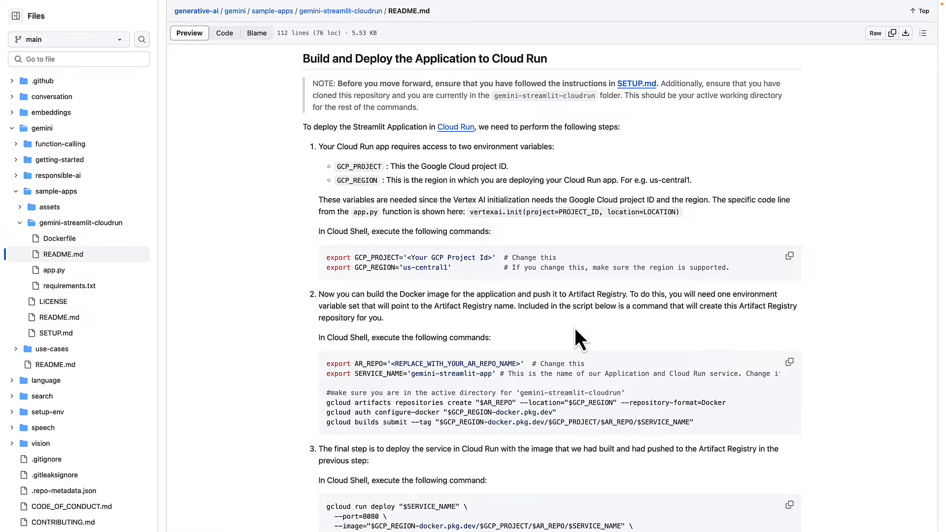
pyautogui.moveTo(468, 172)
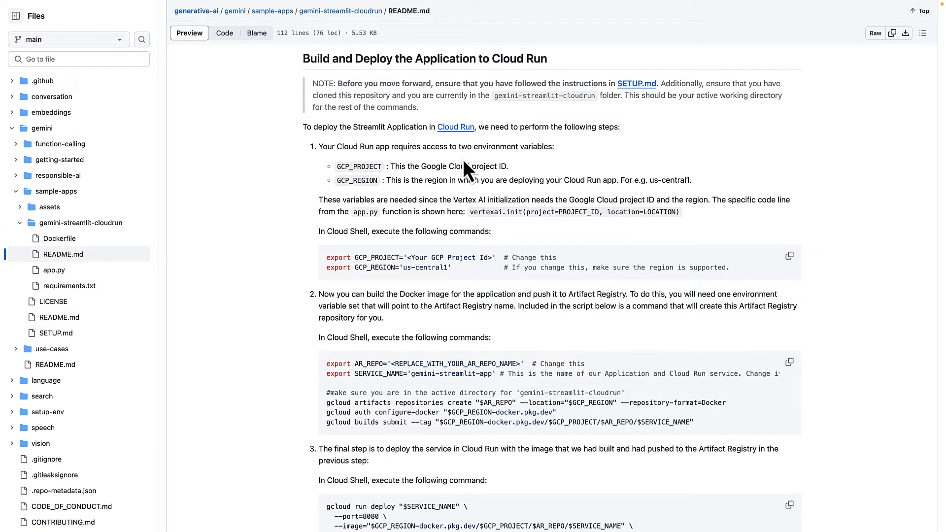
pyautogui.scroll(-3)
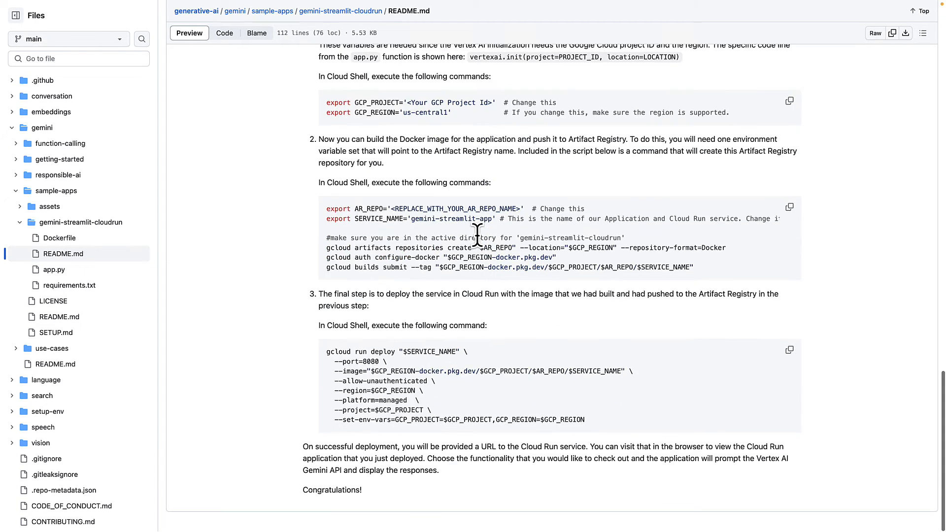
pyautogui.moveTo(512, 217)
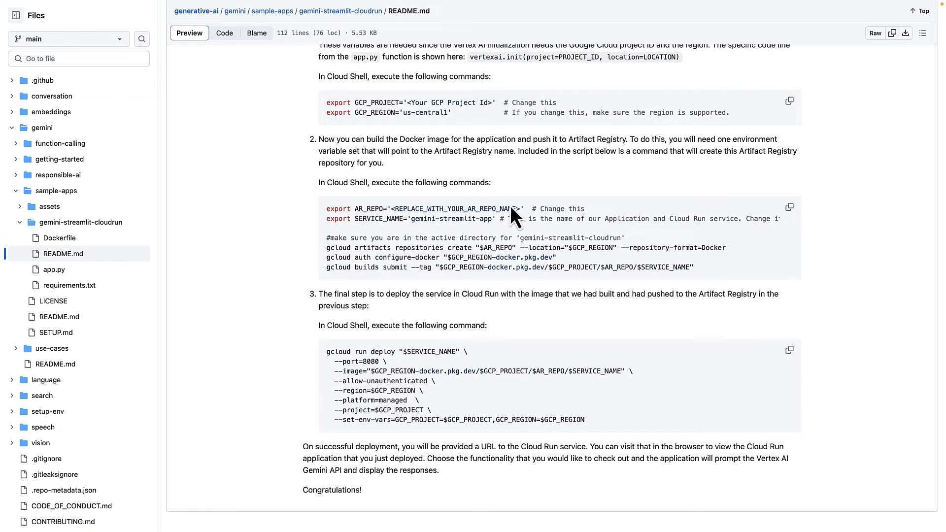
pyautogui.moveTo(349, 247)
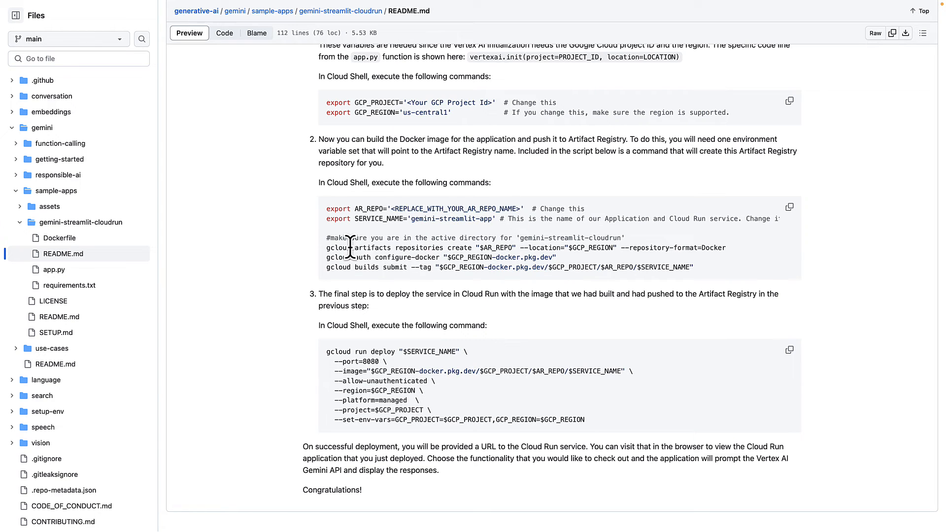
pyautogui.moveTo(337, 249)
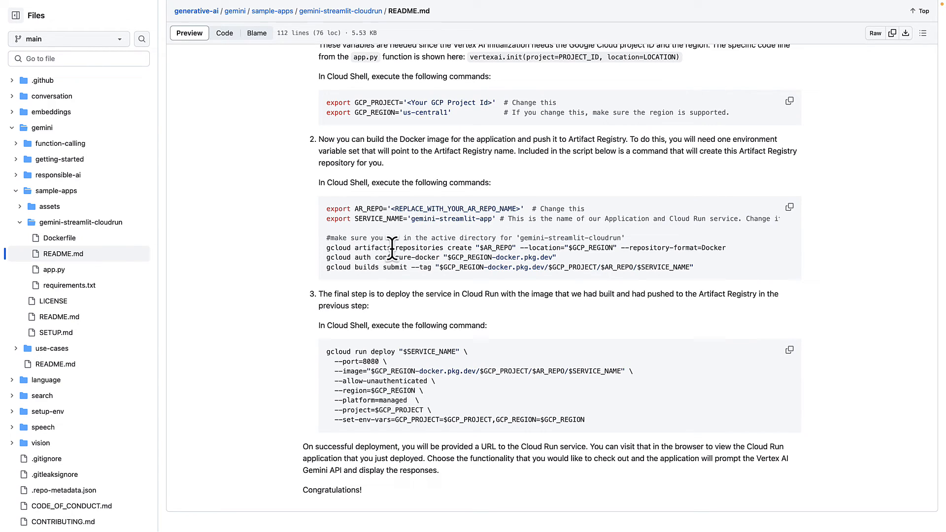
pyautogui.moveTo(426, 251)
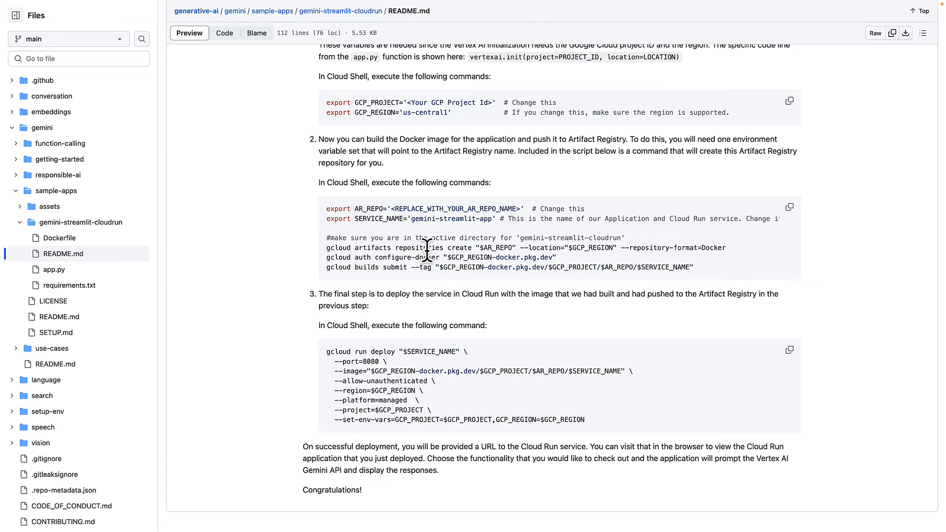
pyautogui.moveTo(483, 292)
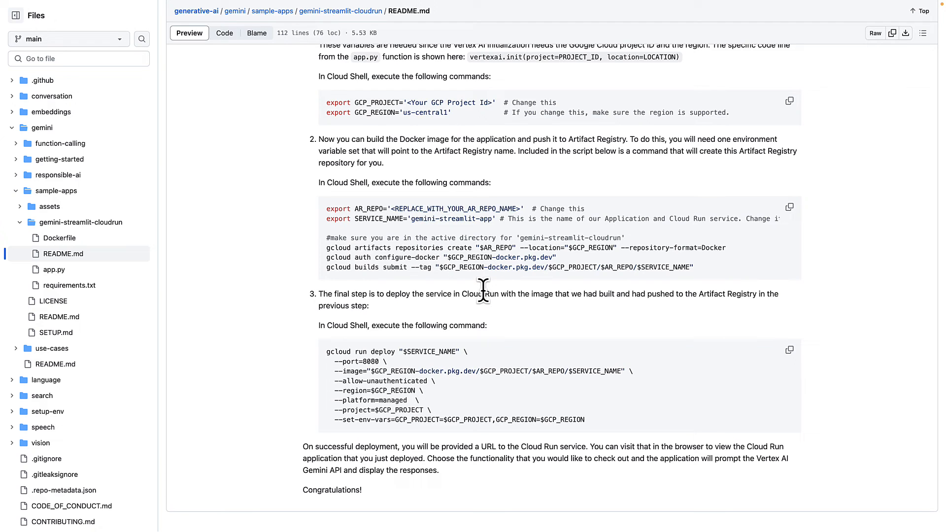
pyautogui.moveTo(389, 372)
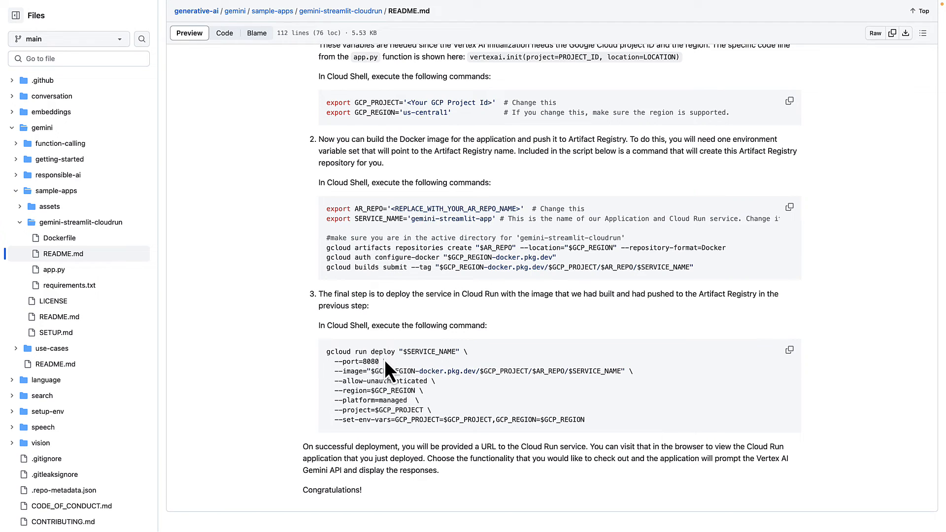
pyautogui.moveTo(614, 415)
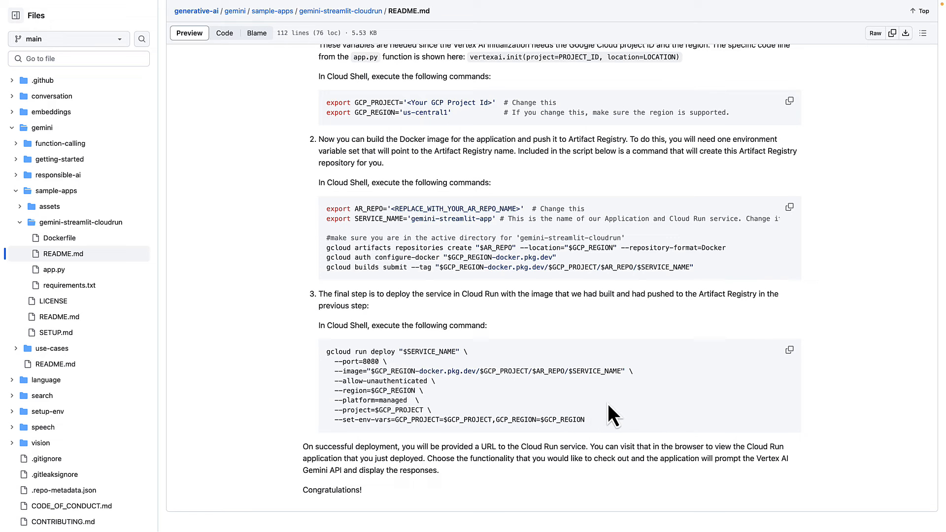
pyautogui.scroll(3)
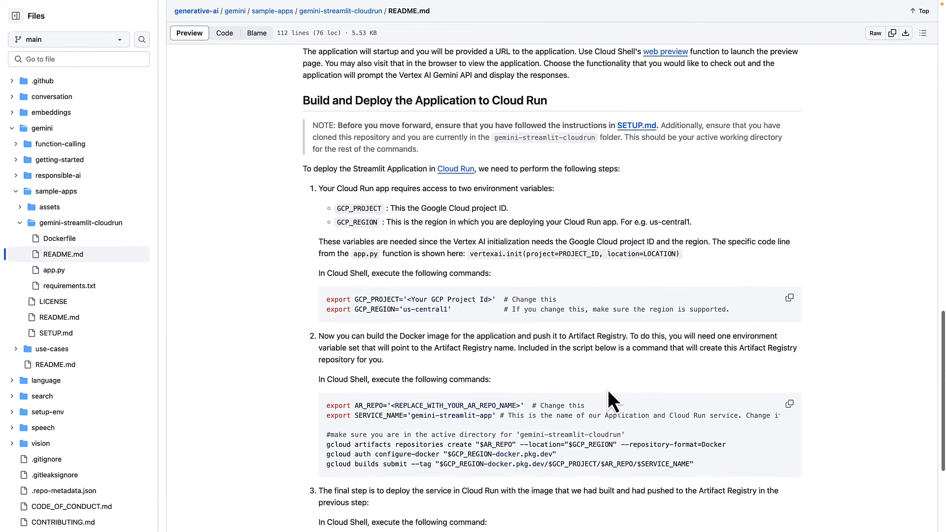
pyautogui.scroll(3)
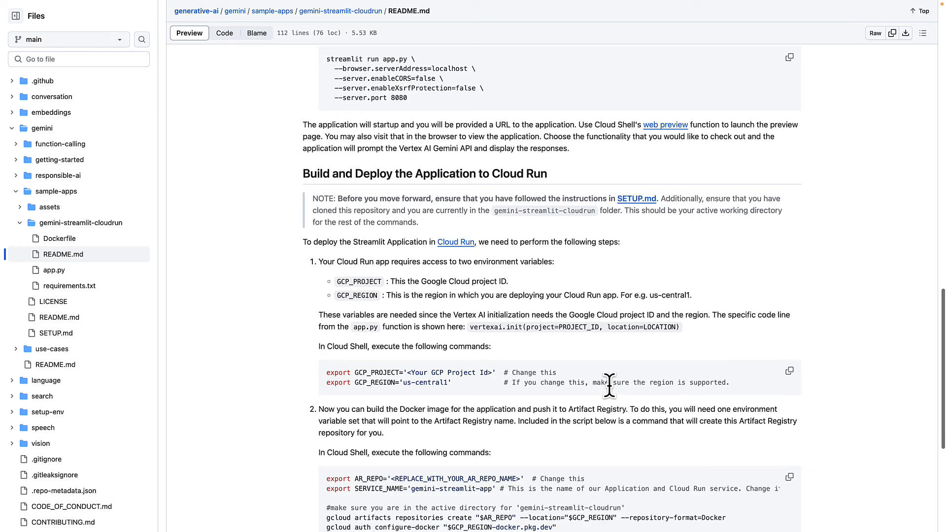
pyautogui.scroll(3)
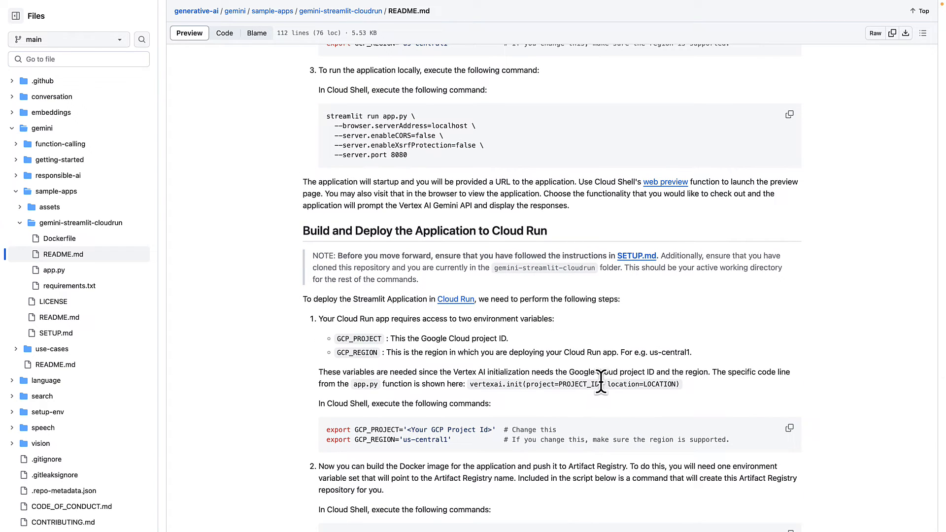
pyautogui.click(54, 271)
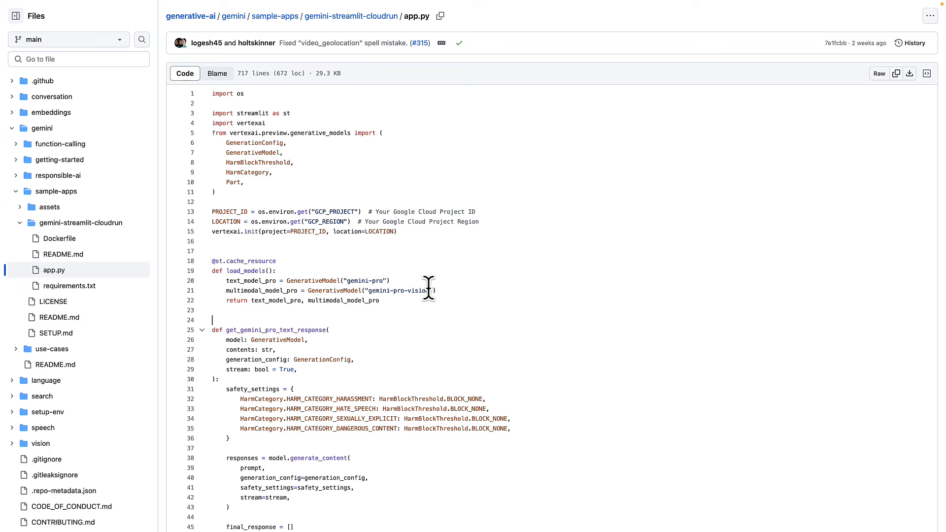
pyautogui.moveTo(248, 114)
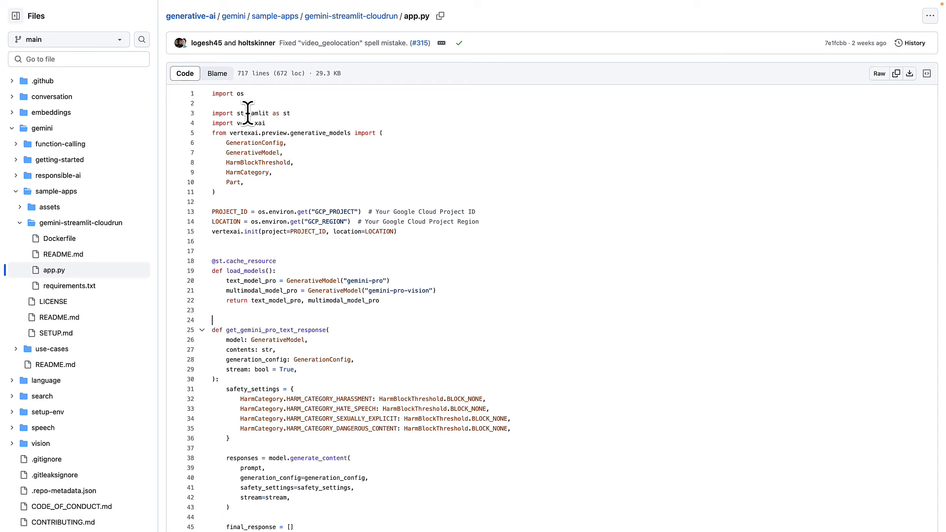
# Step: Read app.py's Gemini response functions and the story generator tab code
pyautogui.scroll(-3)
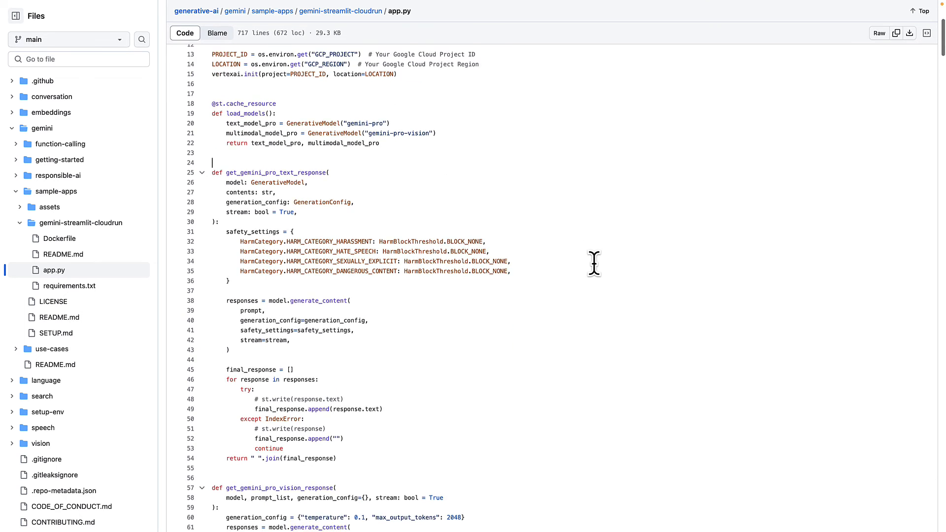
pyautogui.scroll(-3)
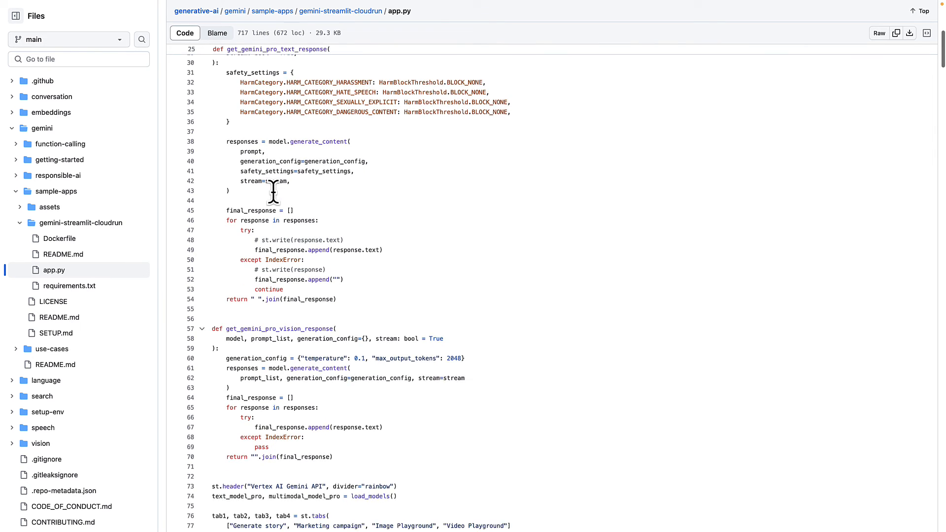
pyautogui.scroll(-3)
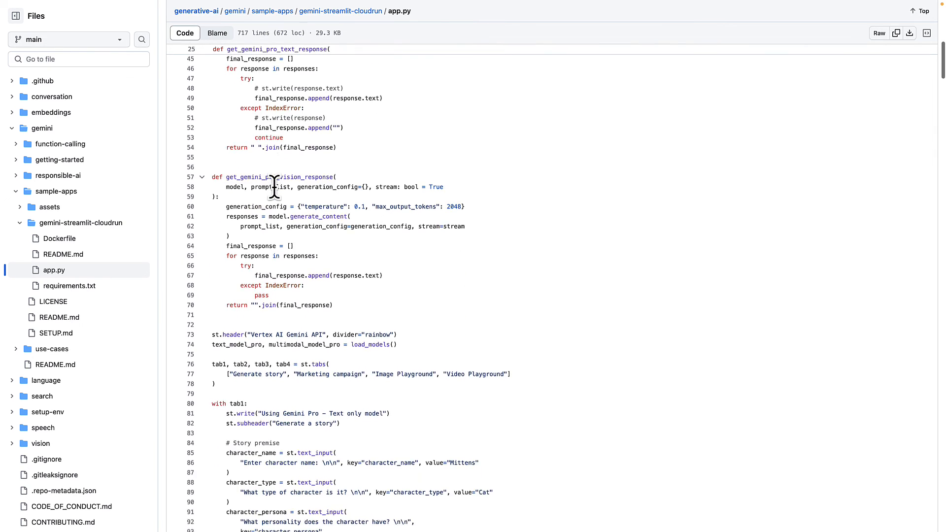
pyautogui.scroll(-3)
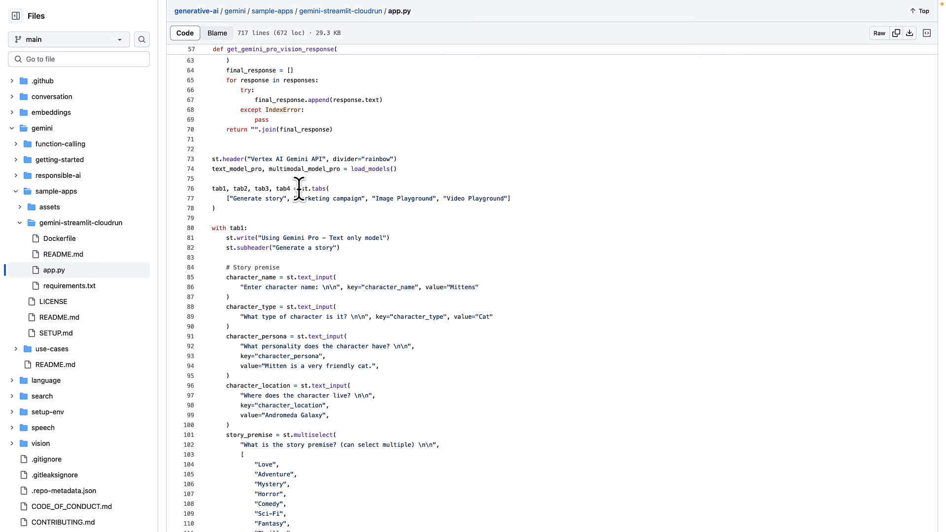
pyautogui.scroll(-3)
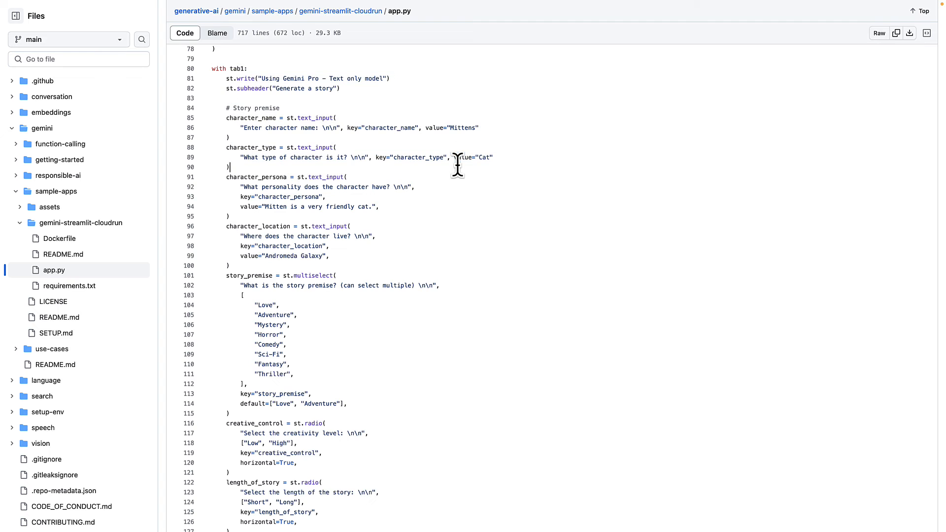
pyautogui.moveTo(373, 186)
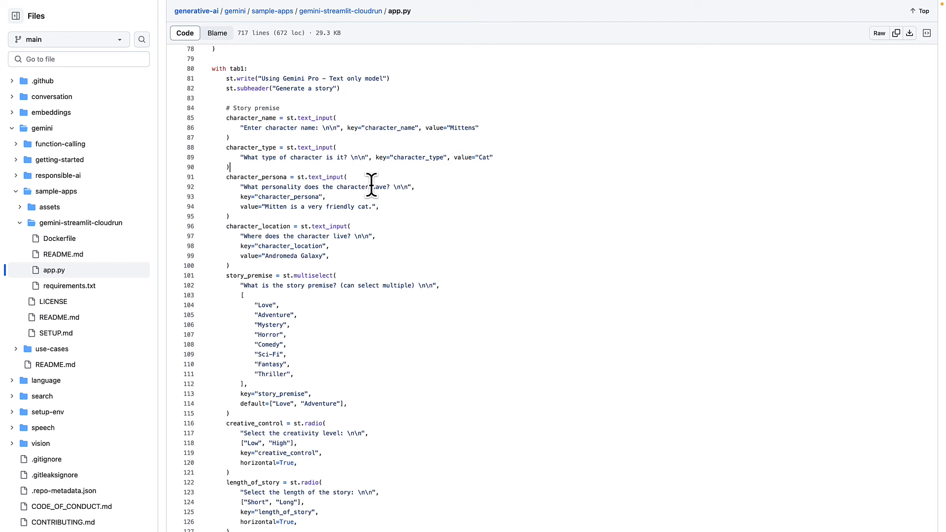
# Step: Continue through the marketing campaign prompt code to the Gemini Pro Vision multimodal tab
pyautogui.scroll(-3)
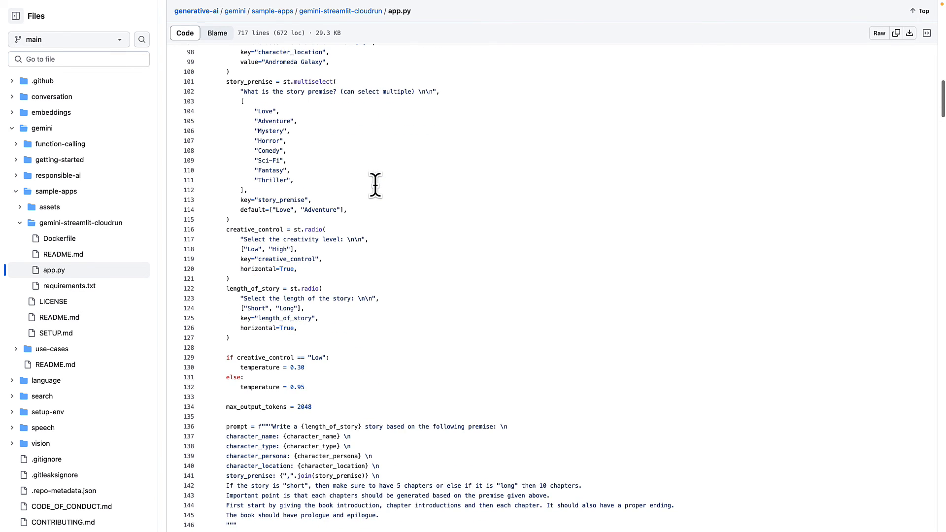
pyautogui.scroll(-3)
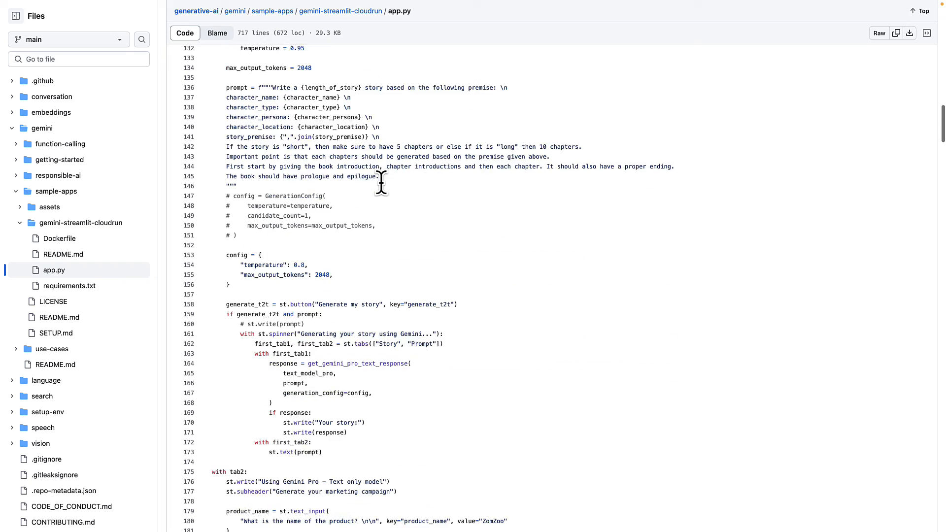
pyautogui.scroll(-3)
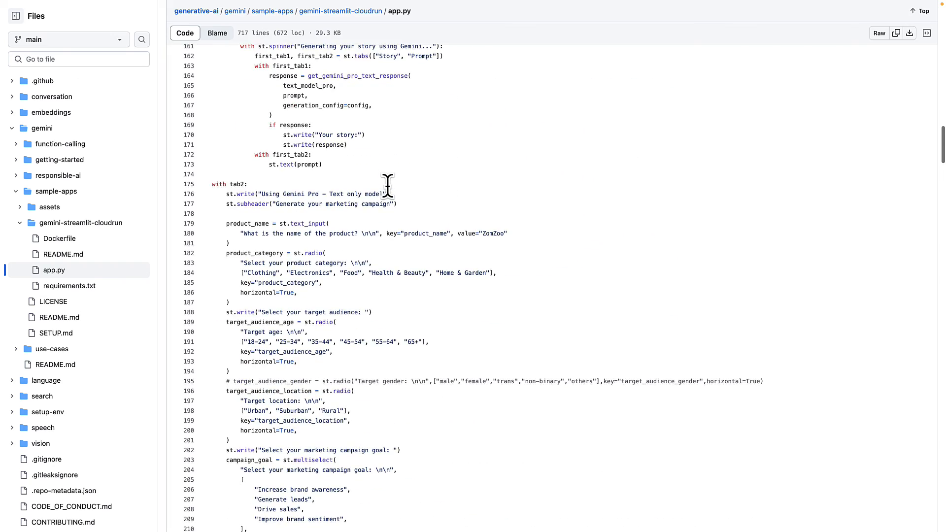
pyautogui.scroll(-3)
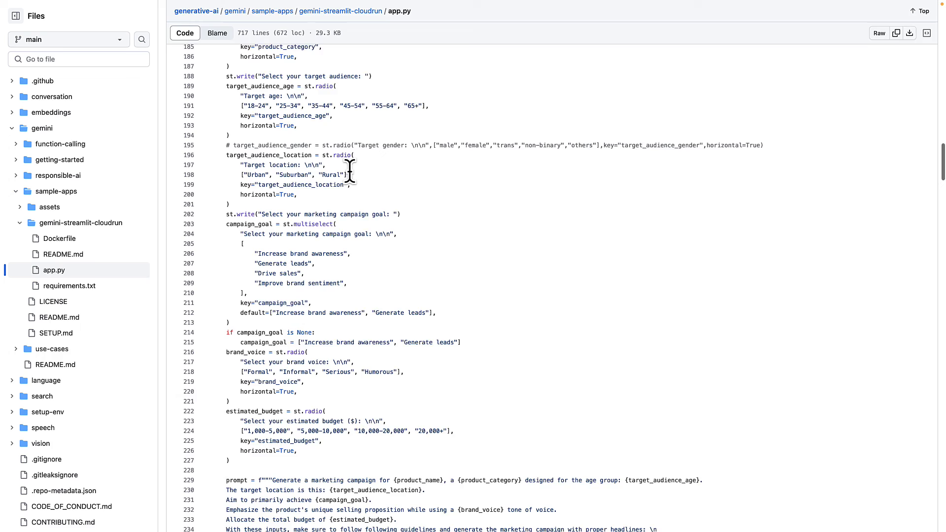
pyautogui.scroll(-3)
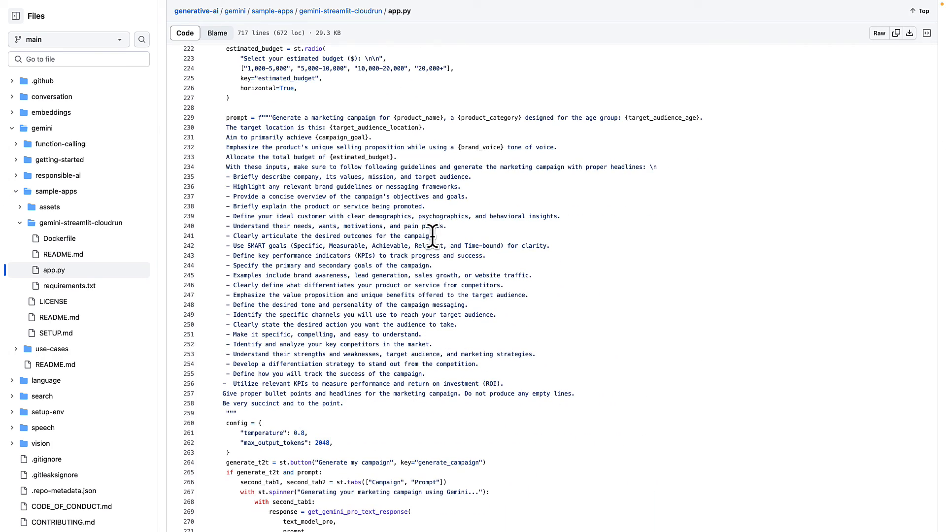
pyautogui.scroll(-3)
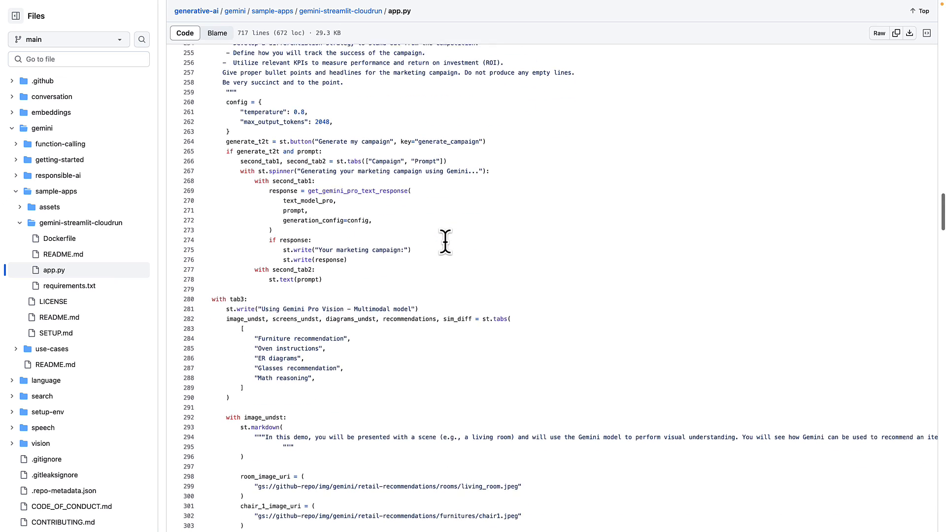
# Step: Review the furniture recommendation and oven instructions vision demo code in app.py
pyautogui.scroll(-3)
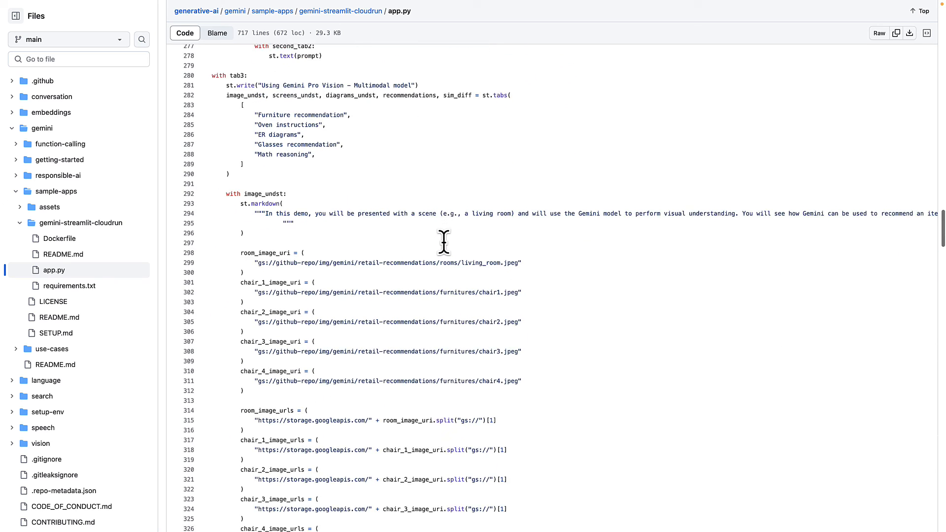
pyautogui.scroll(-3)
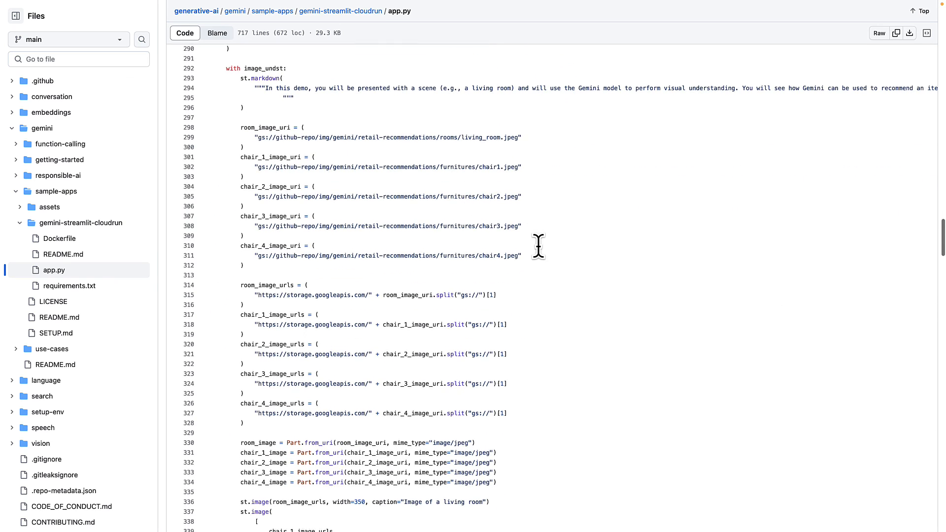
pyautogui.scroll(3)
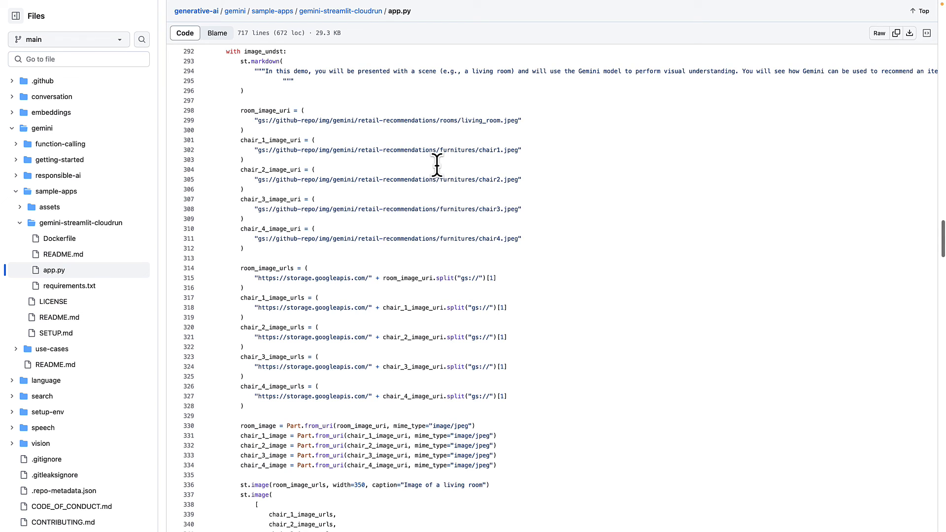
pyautogui.scroll(-3)
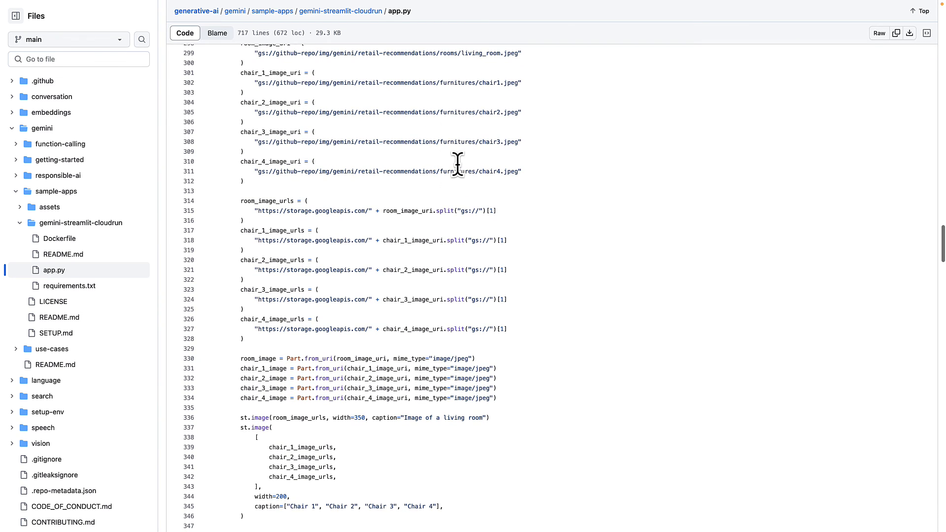
pyautogui.scroll(3)
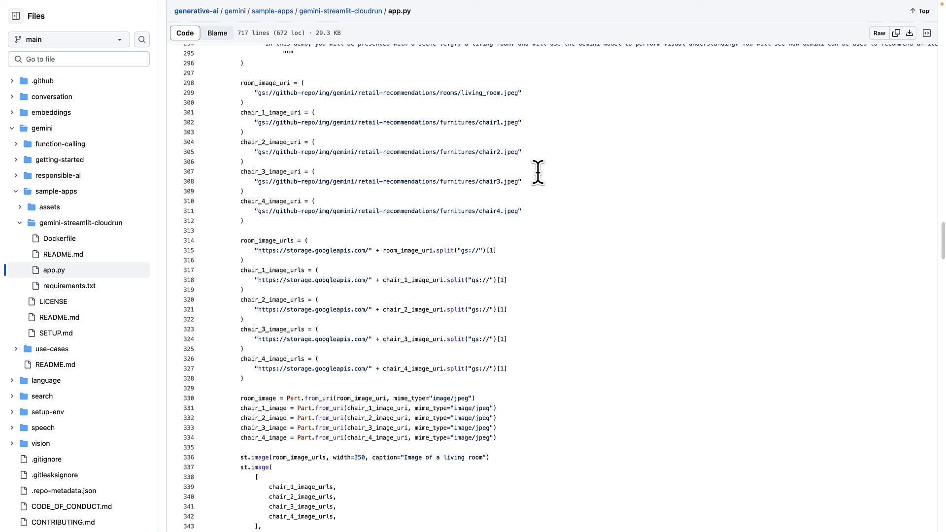
pyautogui.moveTo(541, 149)
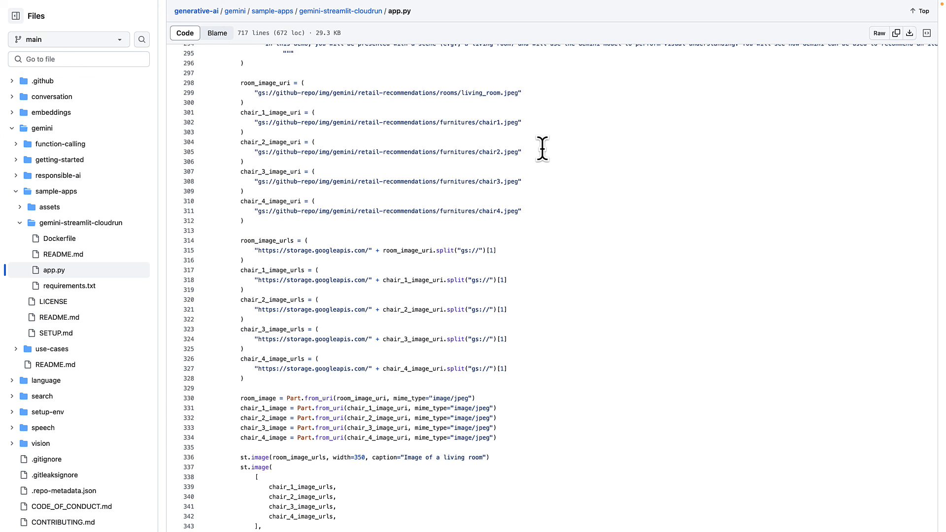
pyautogui.moveTo(550, 162)
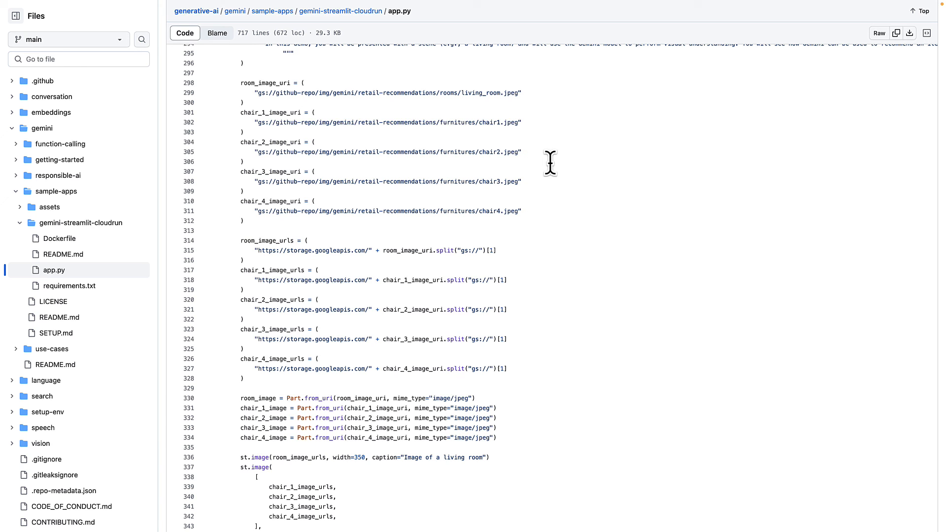
# Step: Scroll on through the ER diagram code to the glasses recommendation section
pyautogui.scroll(-3)
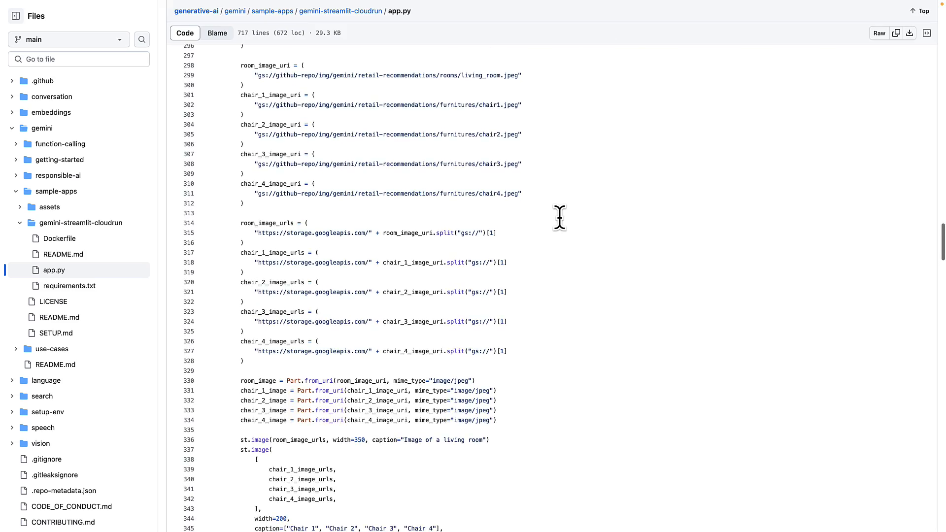
pyautogui.scroll(-3)
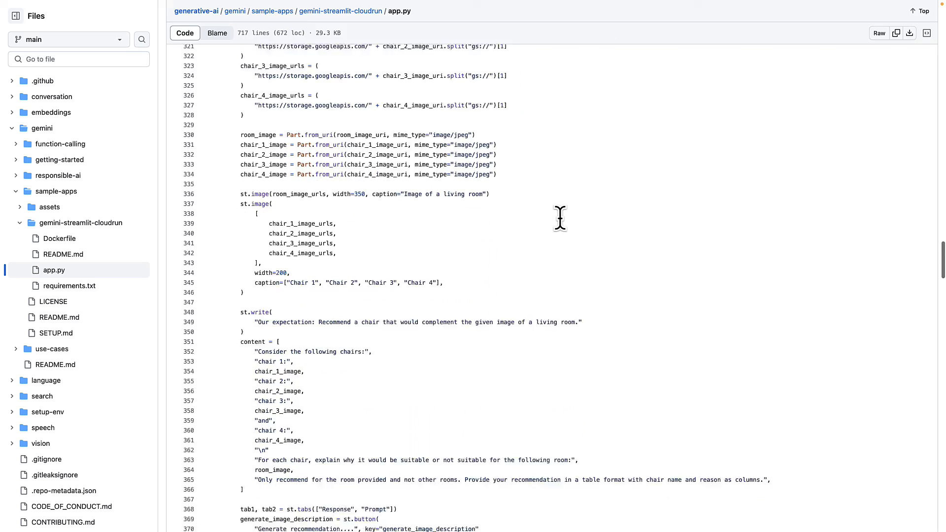
pyautogui.scroll(-3)
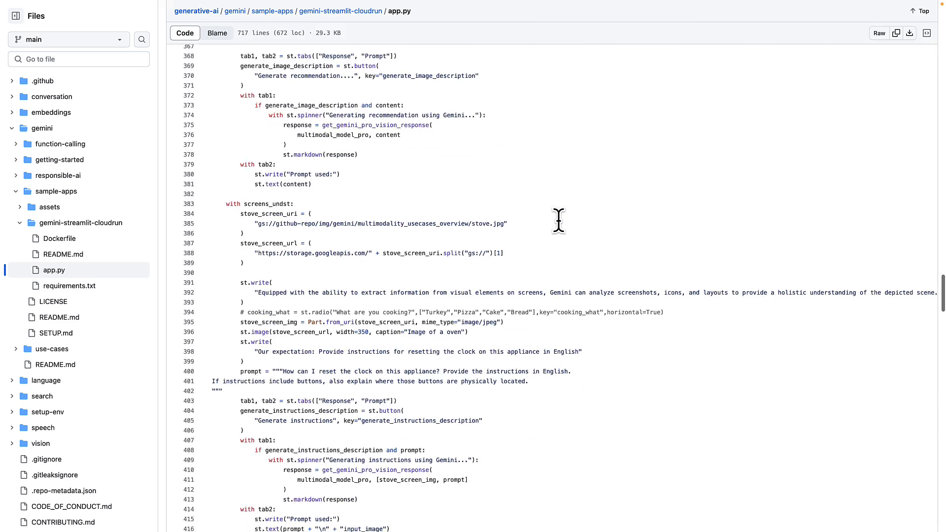
pyautogui.scroll(-3)
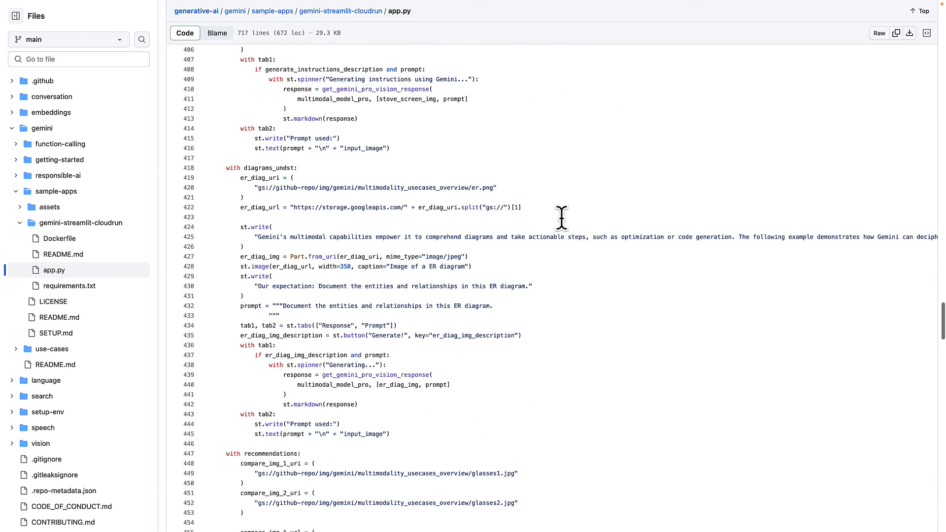
pyautogui.scroll(-3)
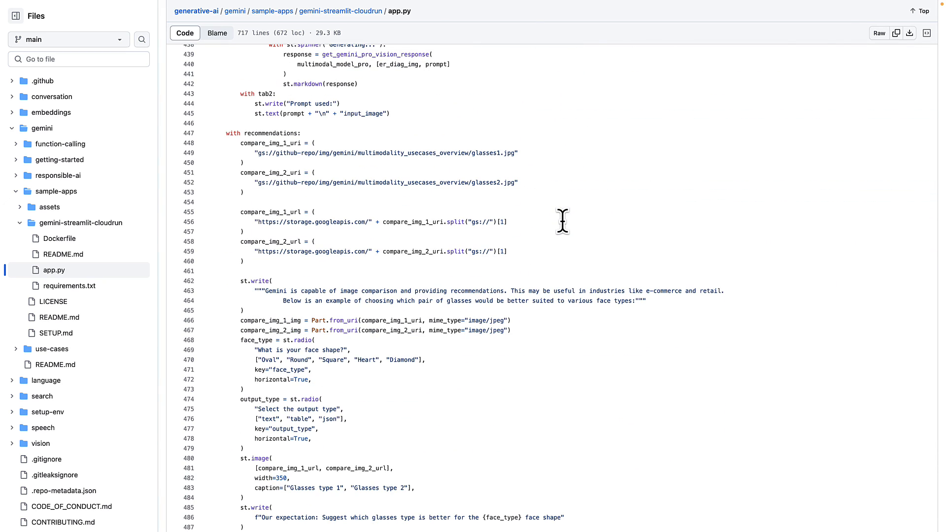